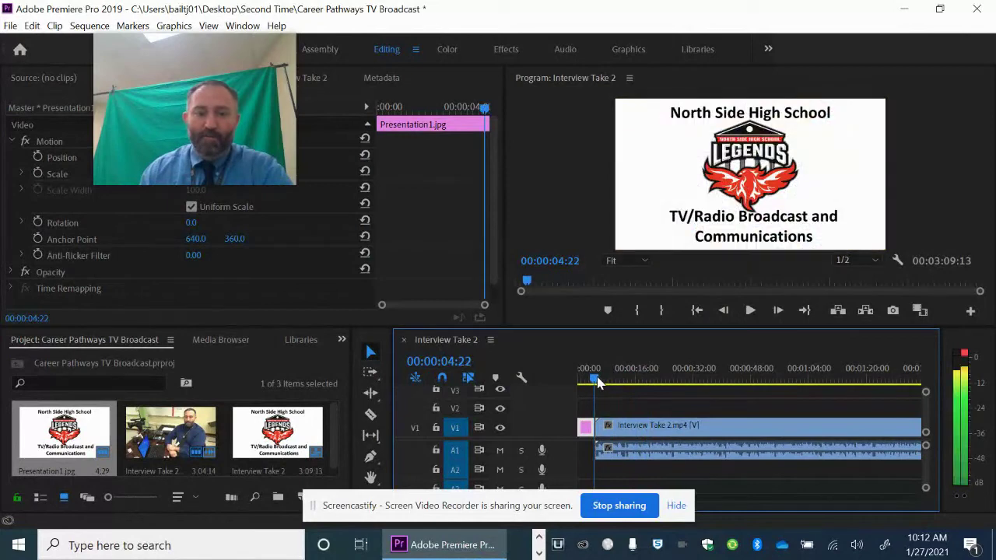
pyautogui.moveTo(686, 364)
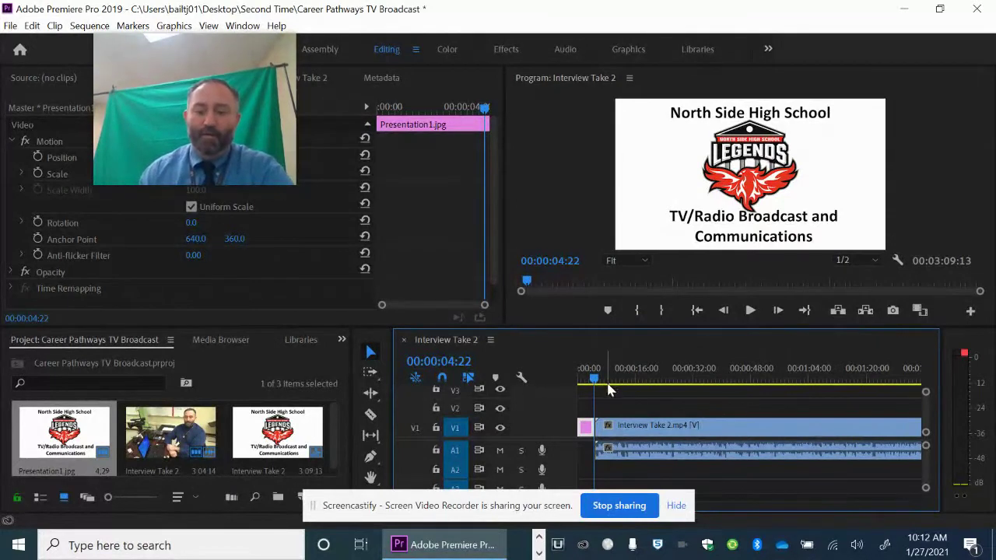
pyautogui.moveTo(750, 312)
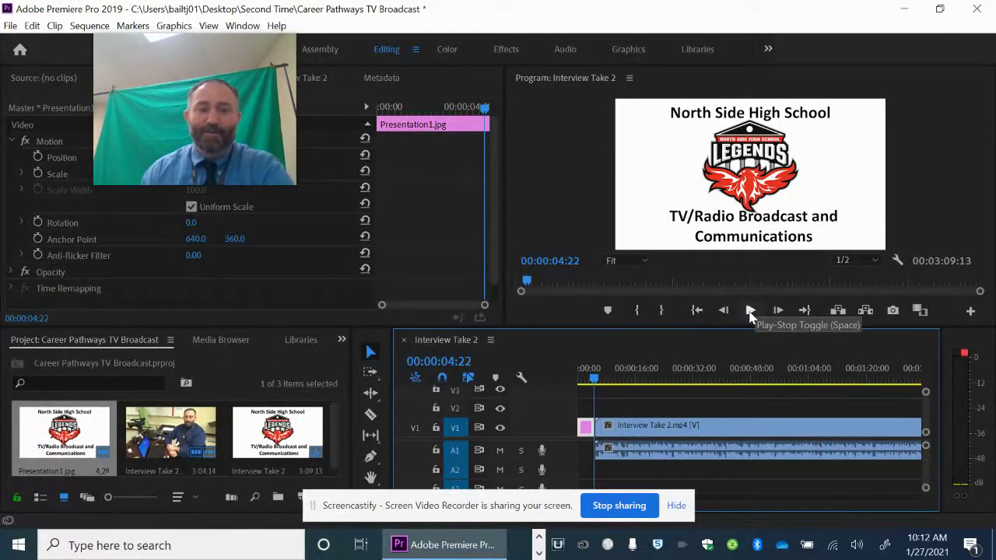
# Step: Play the Interview Take 2 sequence from the title into the footage and stop near 00:00:20:14
pyautogui.click(751, 311)
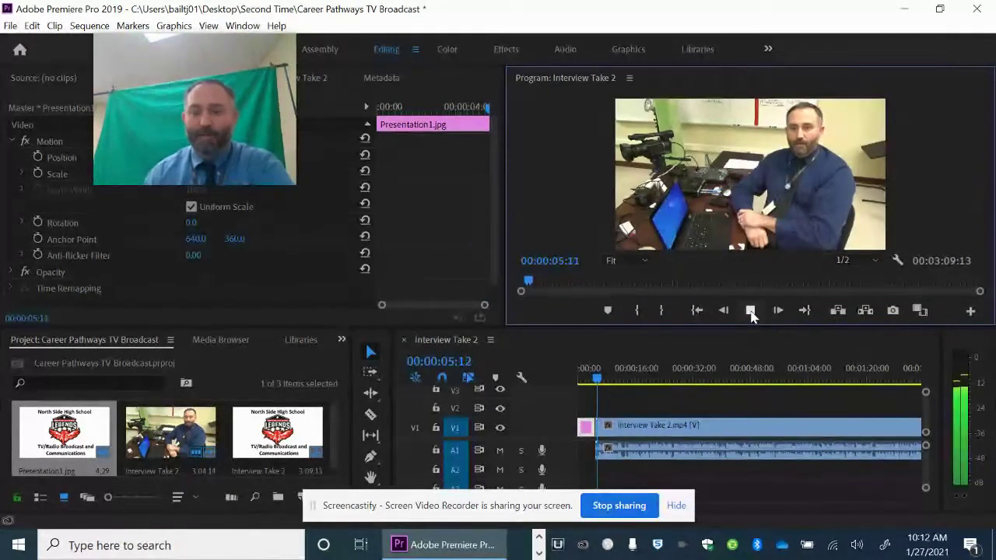
pyautogui.click(750, 311)
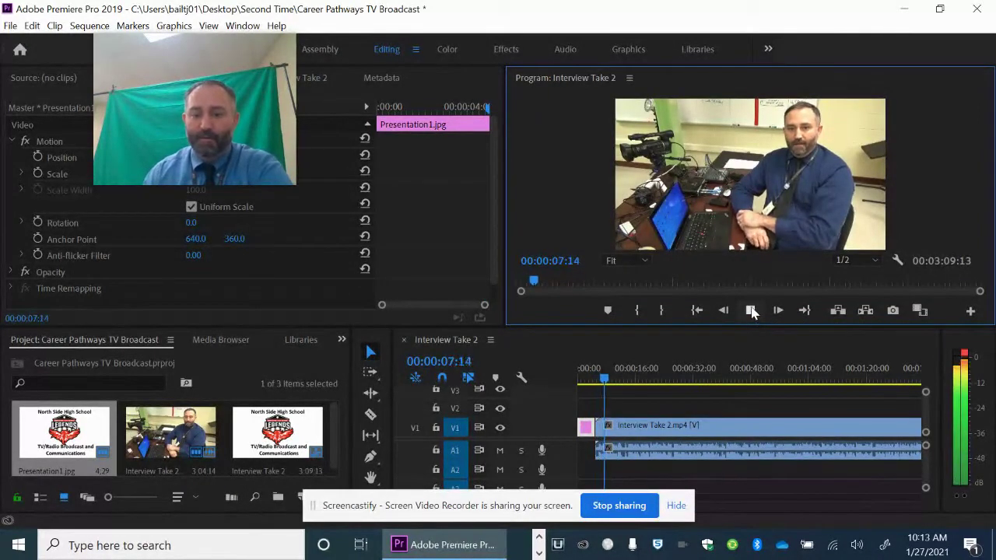
pyautogui.click(750, 310)
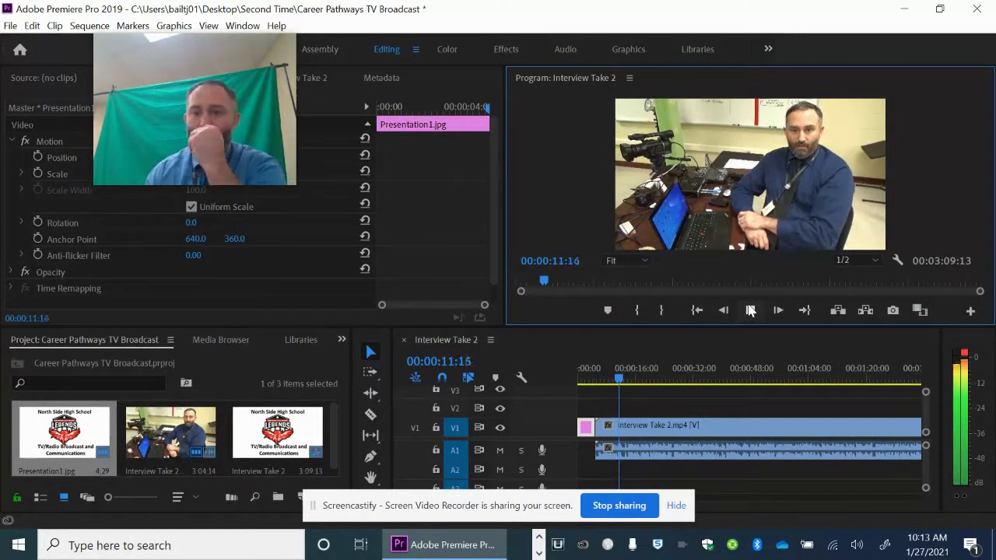
pyautogui.click(750, 311)
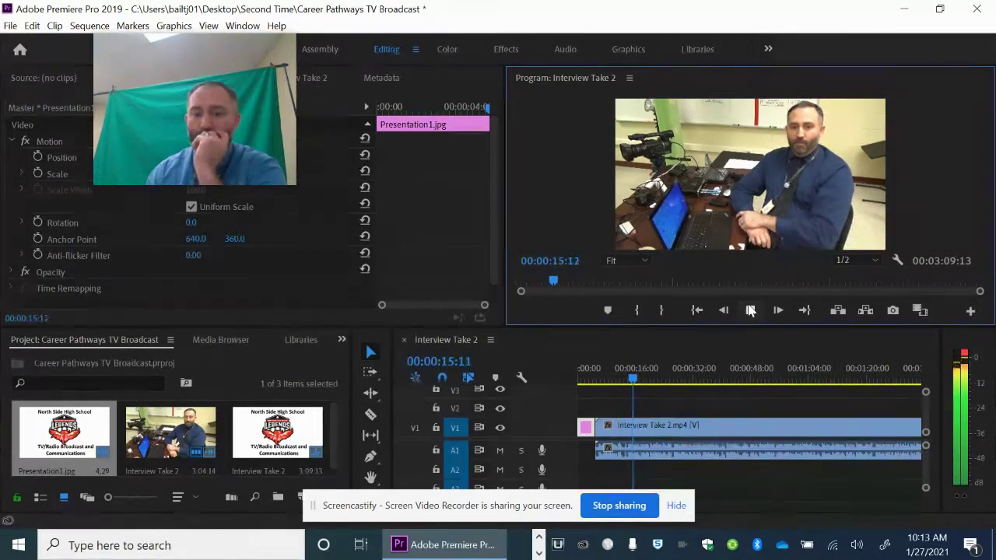
pyautogui.click(750, 311)
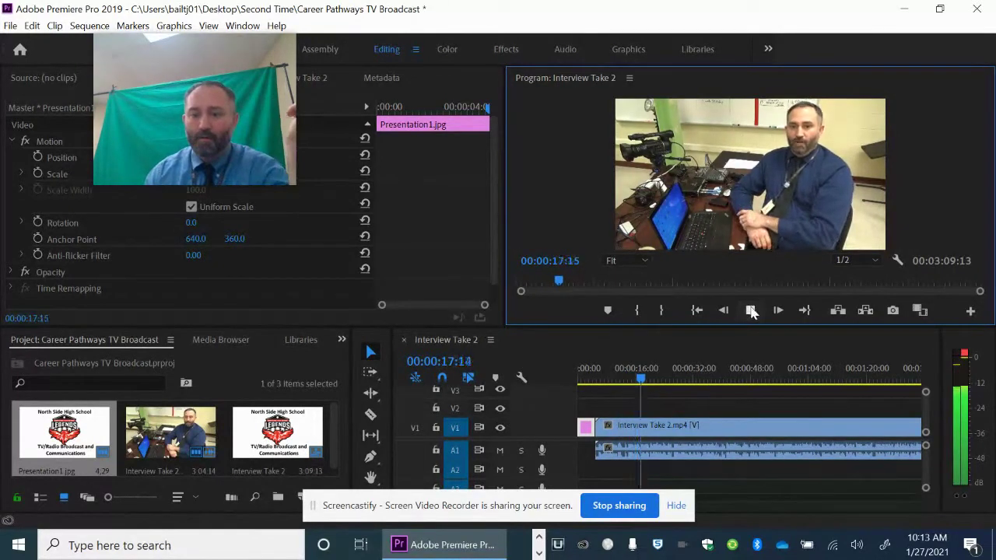
pyautogui.click(750, 311)
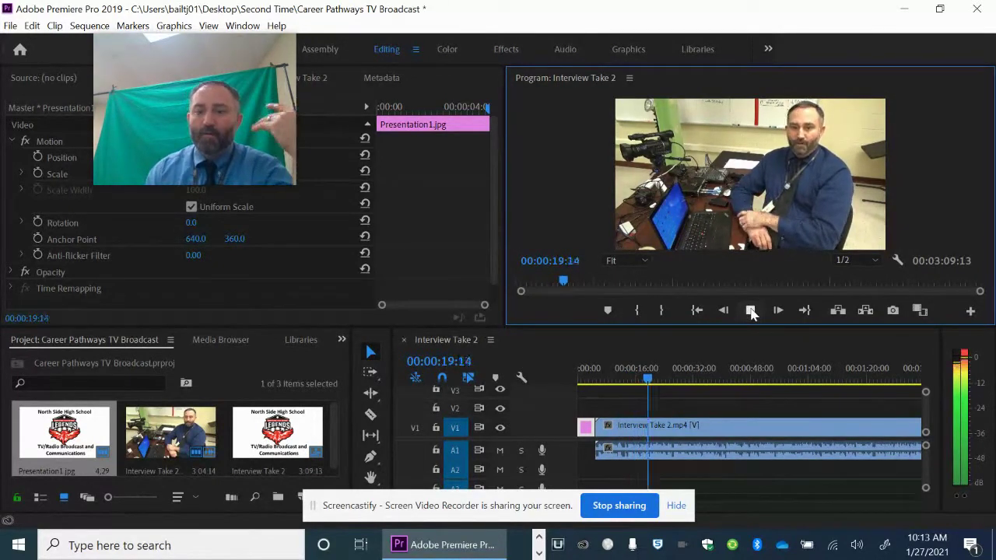
pyautogui.click(750, 310)
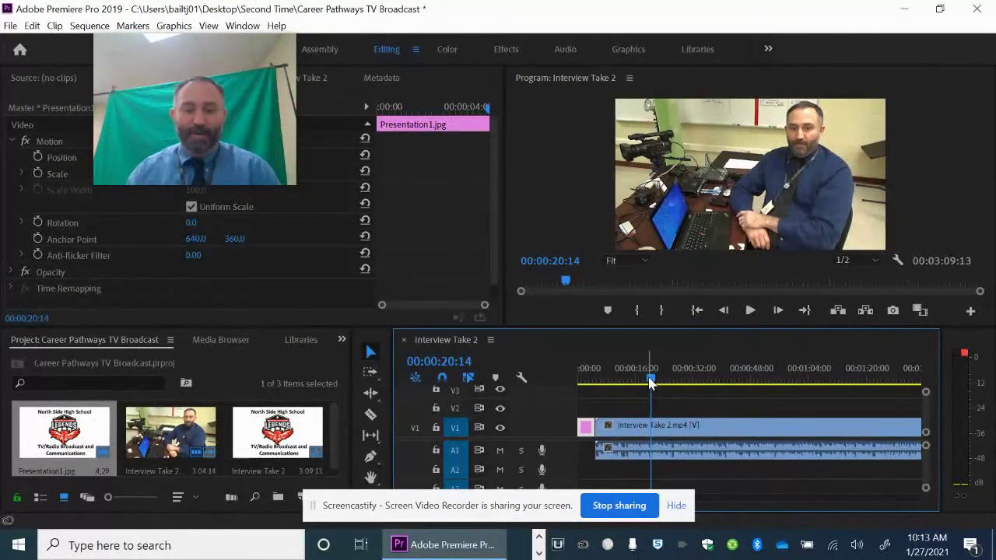
pyautogui.moveTo(495, 360)
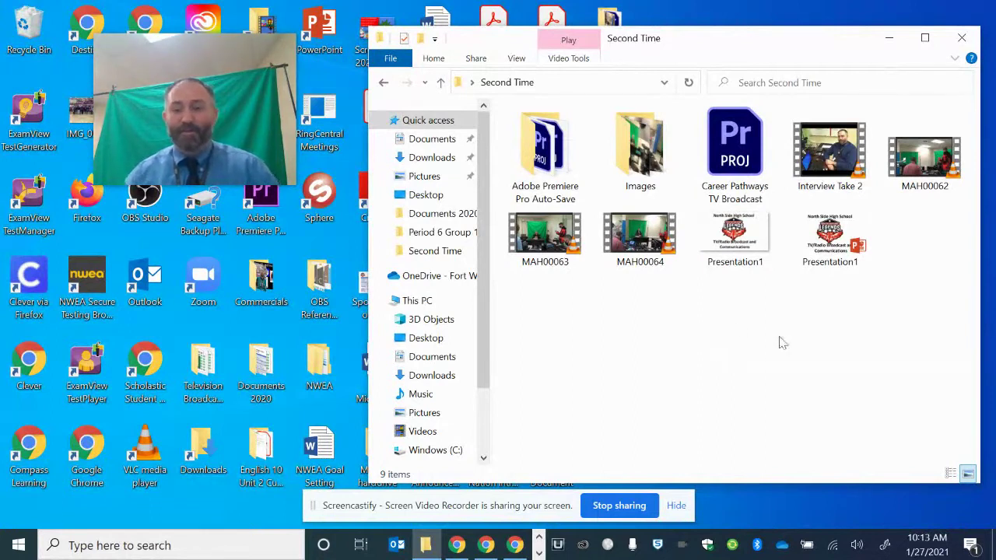
pyautogui.moveTo(924, 153)
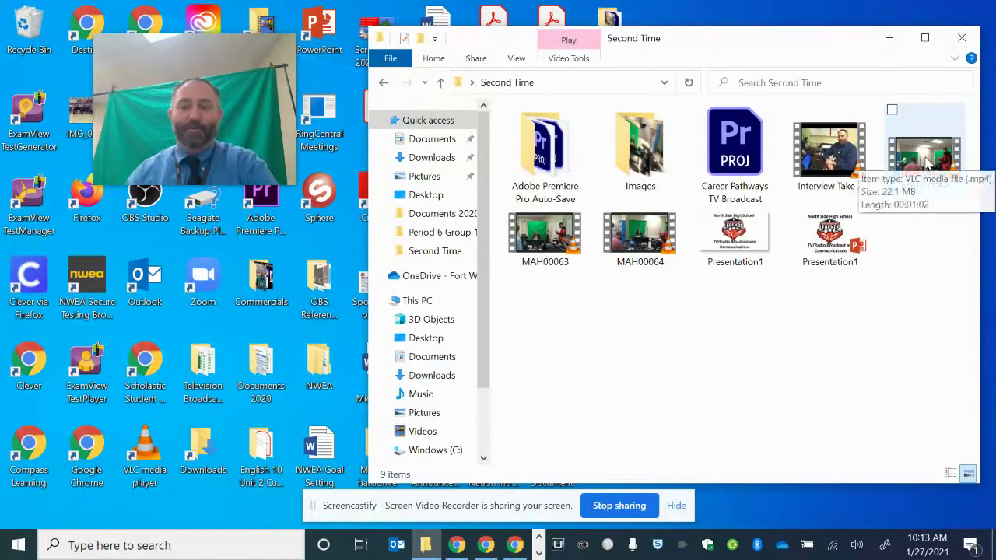
# Step: Select MAH00062 in the Second Time folder and launch it in VLC
pyautogui.click(924, 148)
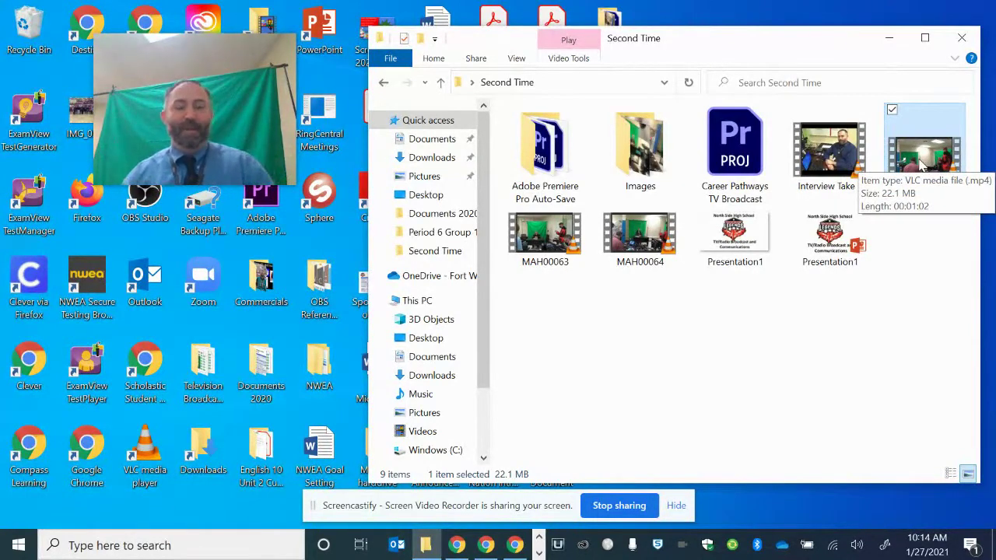
pyautogui.moveTo(920, 287)
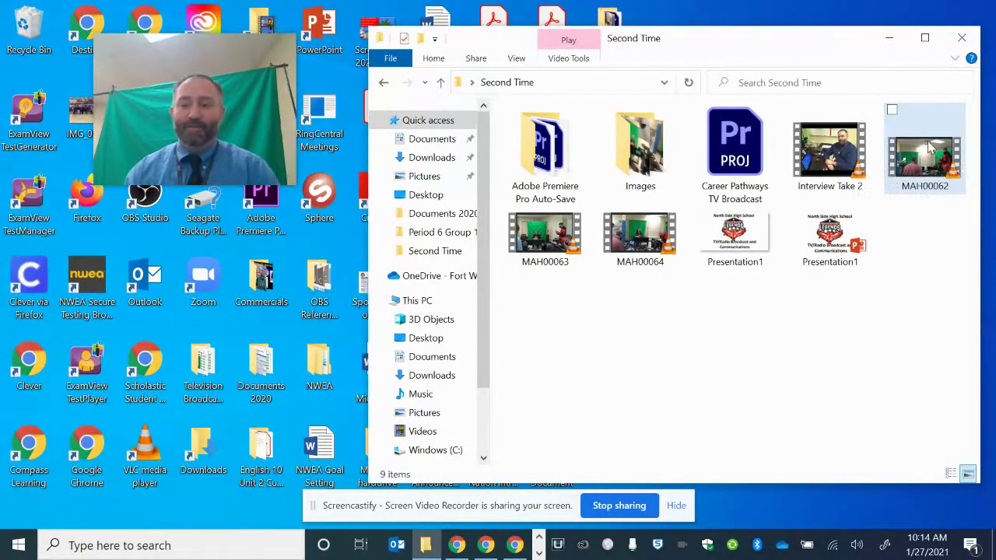
pyautogui.moveTo(926, 143)
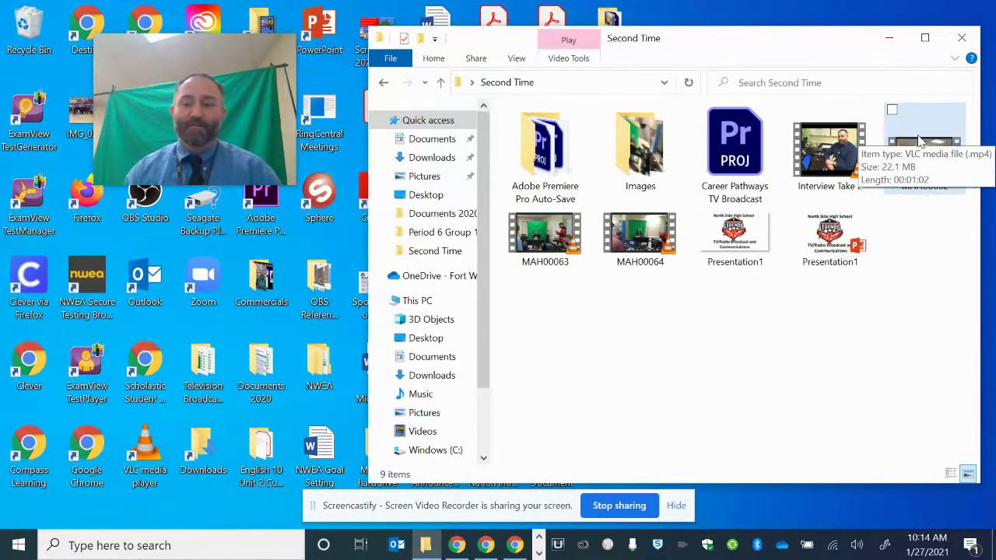
pyautogui.click(924, 143)
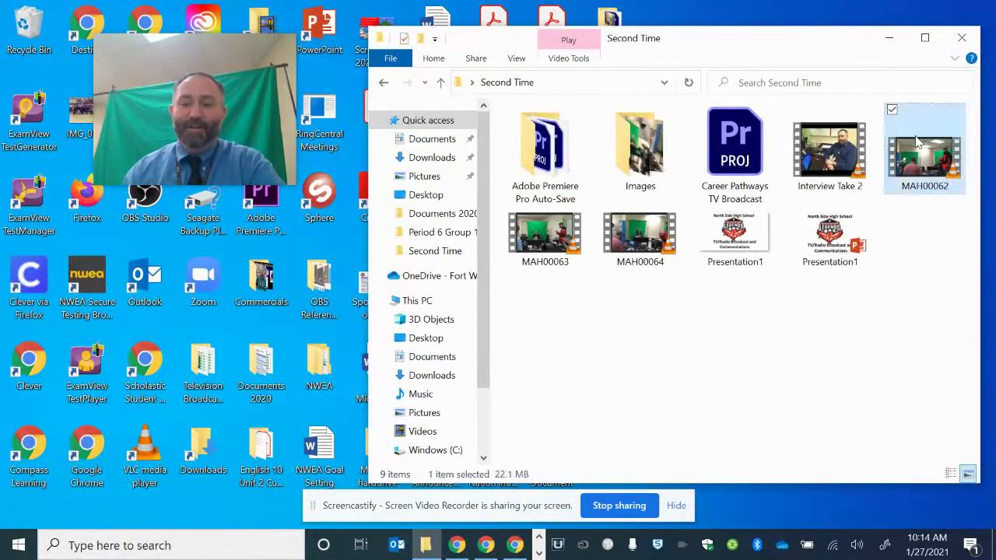
pyautogui.moveTo(908, 255)
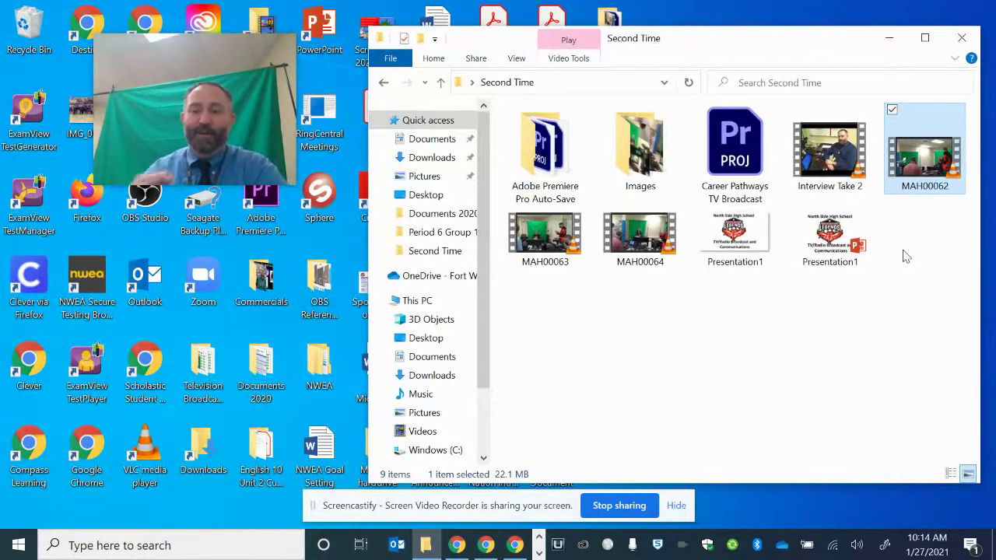
pyautogui.doubleClick(924, 148)
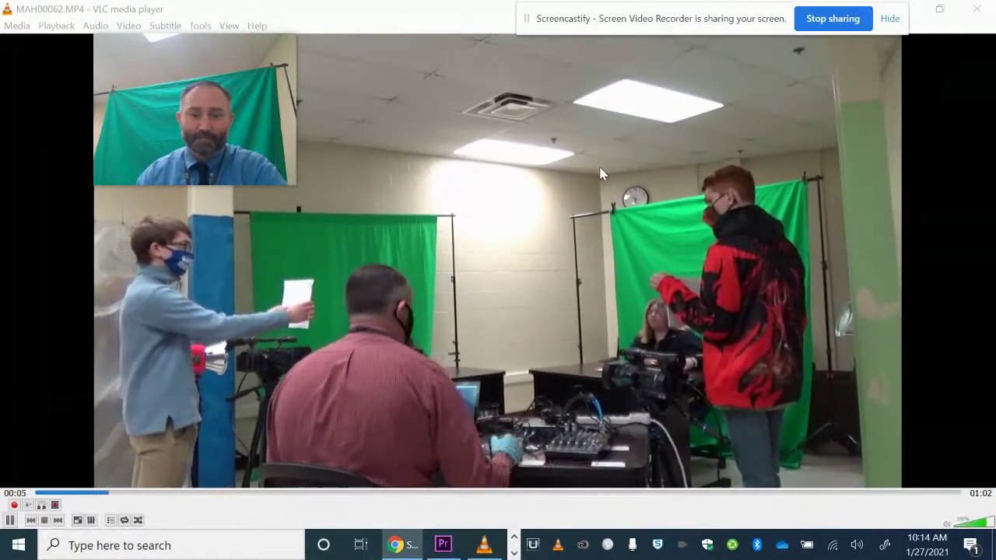
pyautogui.moveTo(162, 148)
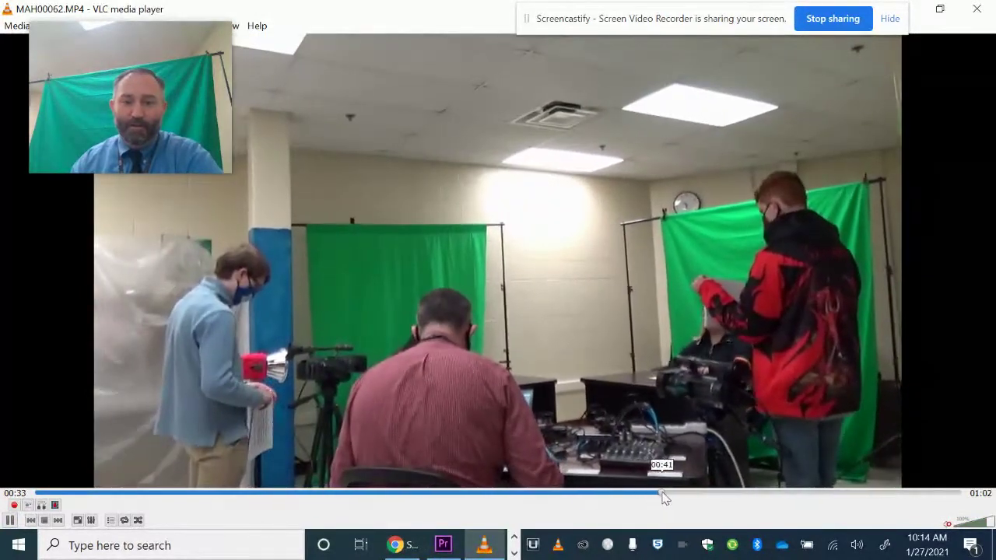
# Step: Skip ahead in the MAH00062 studio footage using the VLC seek bar
pyautogui.moveTo(666, 495); pyautogui.dragTo(734, 494)
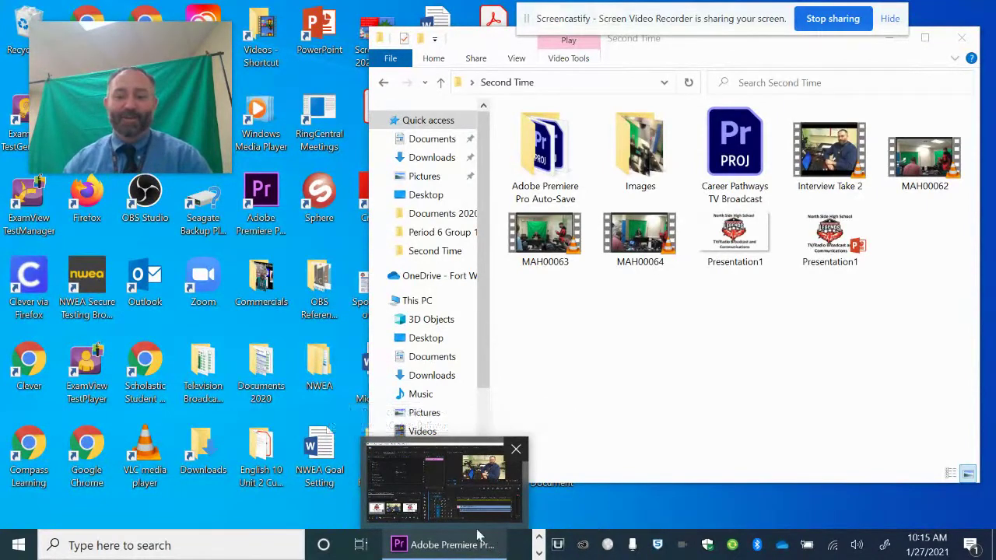
# Step: Import MAH00062 into the Career Pathways TV Broadcast project via the Project panel
pyautogui.click(444, 480)
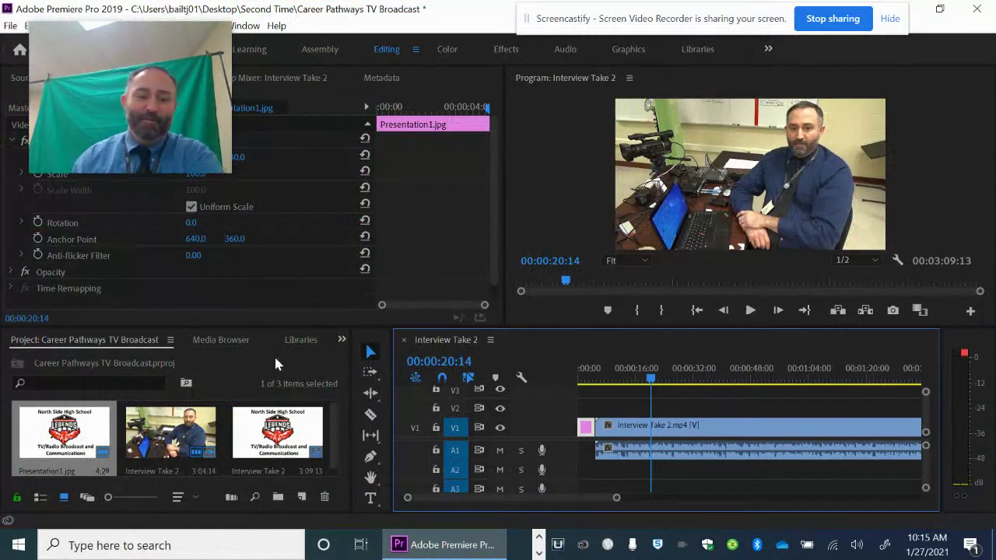
pyautogui.rightClick(279, 364)
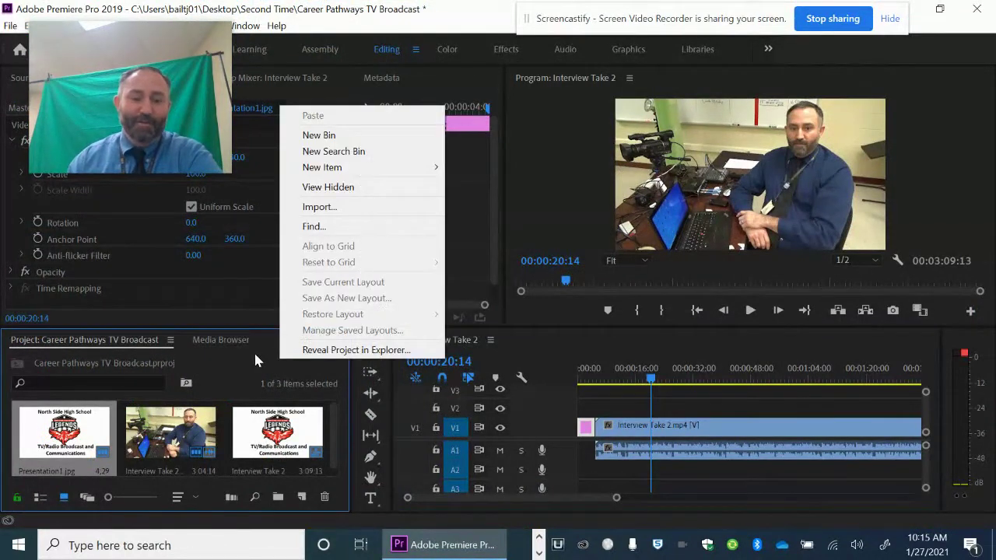
pyautogui.moveTo(333, 355)
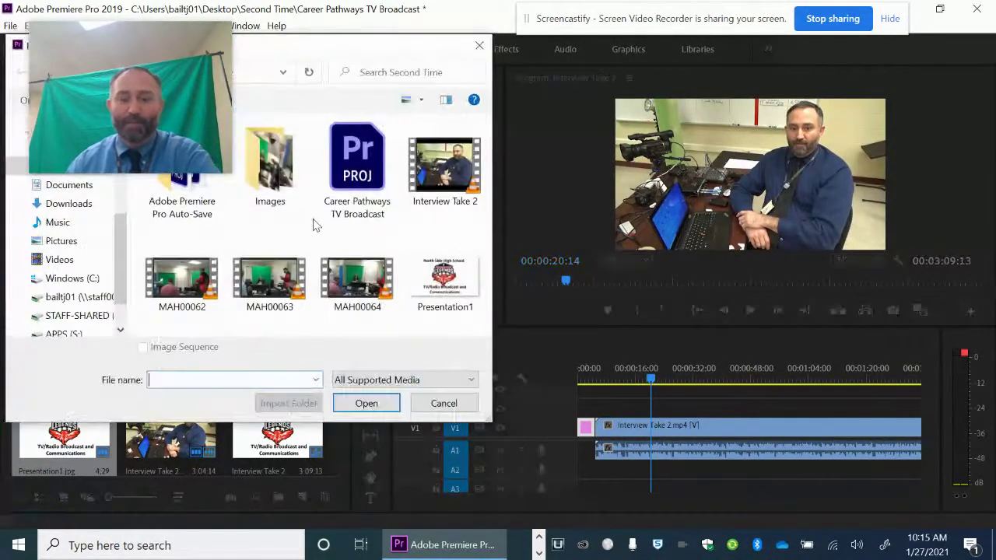
pyautogui.click(182, 280)
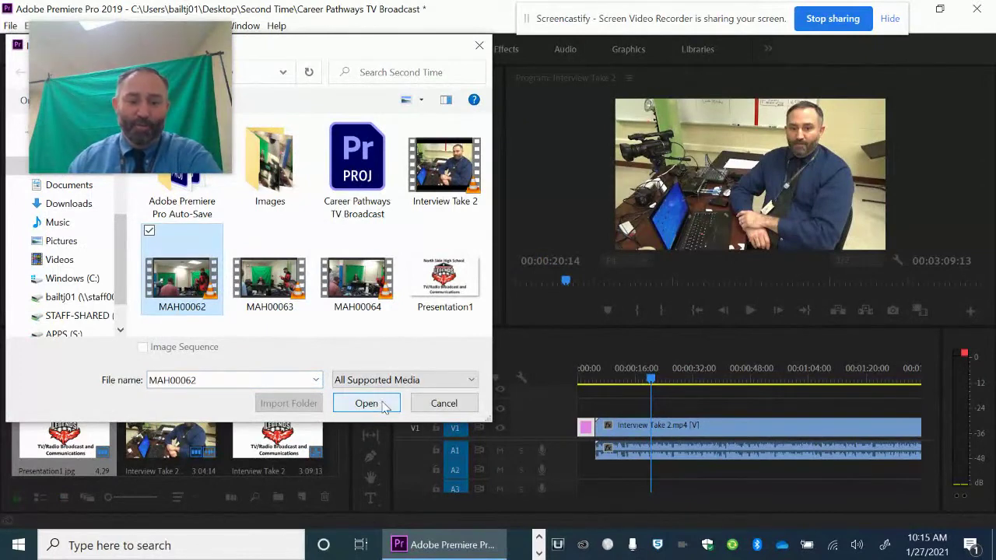
pyautogui.click(366, 403)
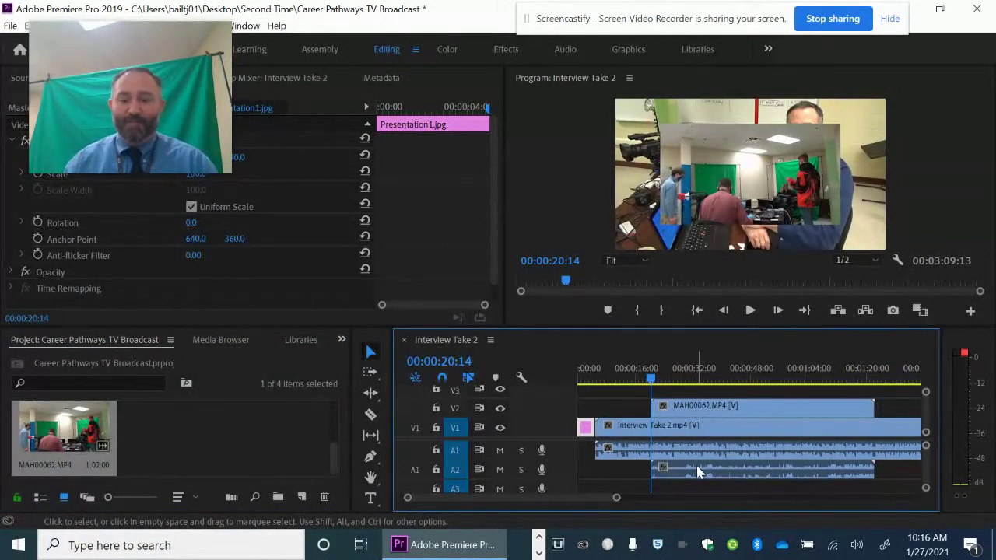
pyautogui.moveTo(697, 471)
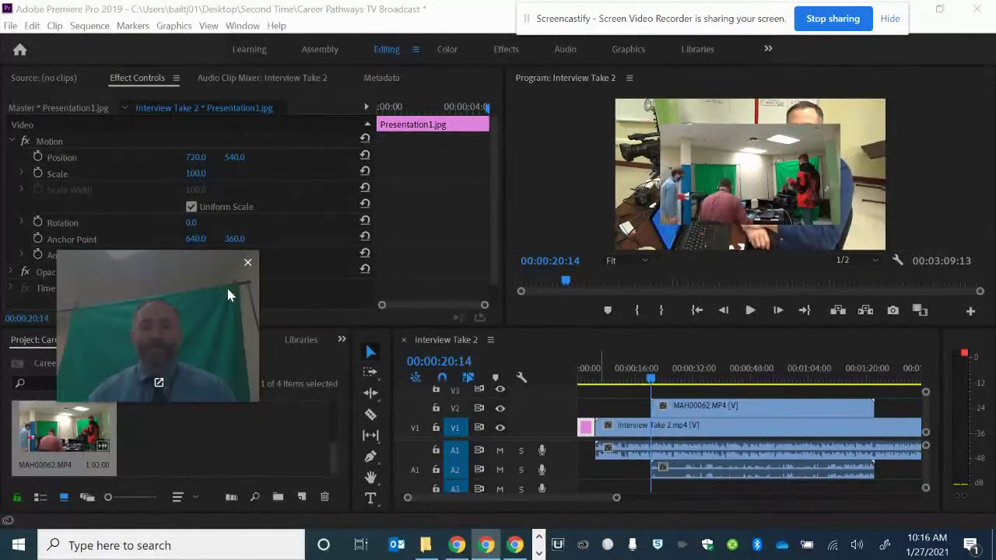
# Step: Put MAH00062 on V2 above Interview Take 2 at the playhead and bring up its clip options
pyautogui.click(248, 261)
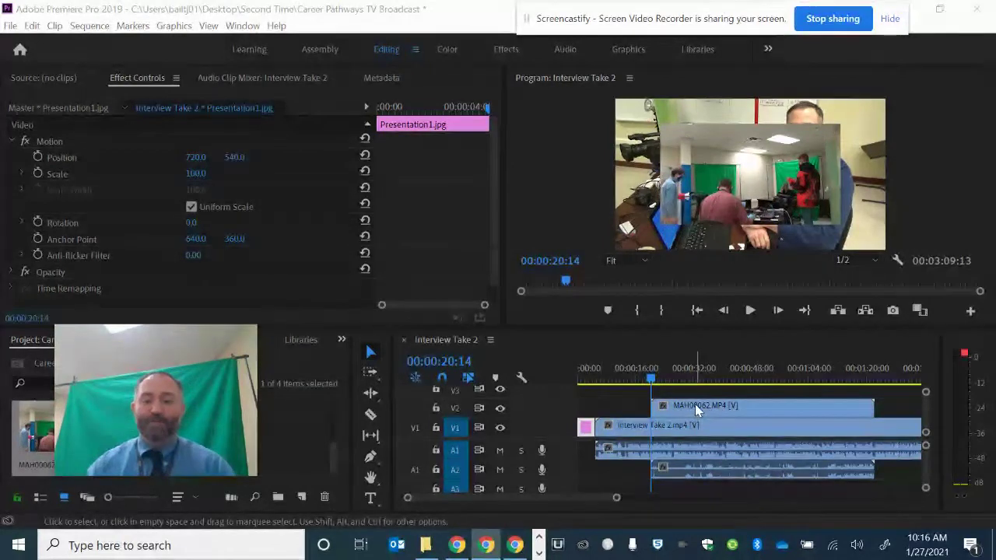
pyautogui.rightClick(697, 406)
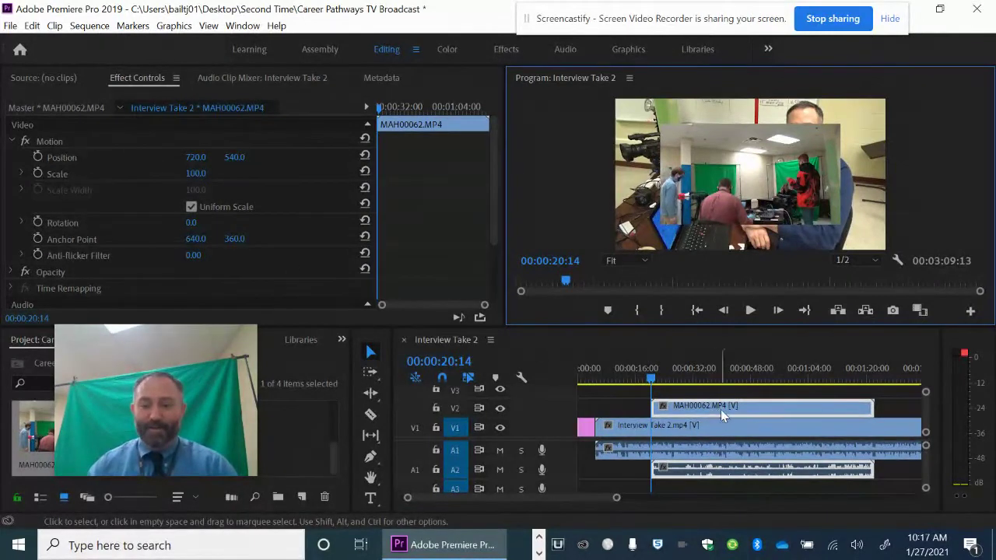
pyautogui.moveTo(313, 93)
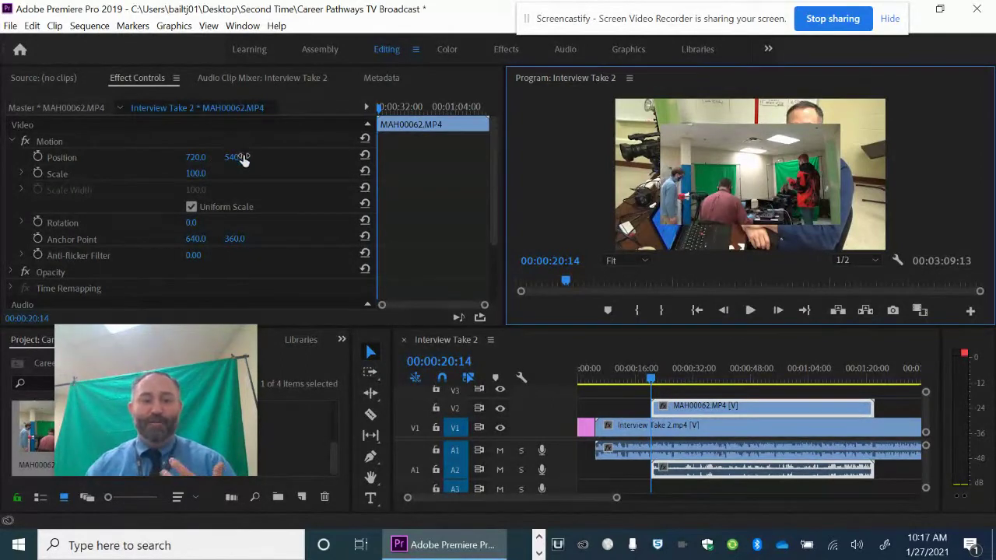
pyautogui.moveTo(252, 179)
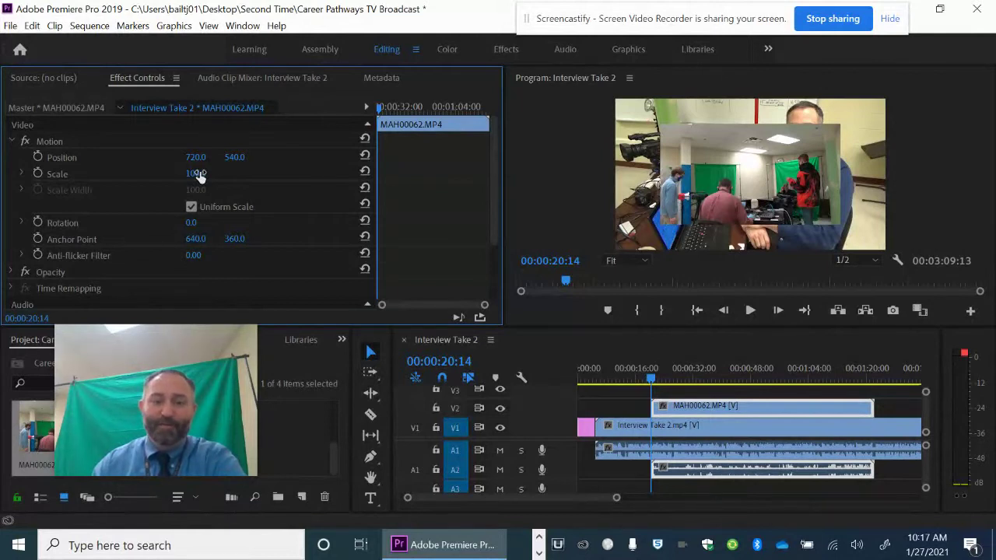
# Step: Scrub the MAH00062 clip's Scale up to 152 so it fills the program frame
pyautogui.moveTo(196, 174); pyautogui.dragTo(221, 175)
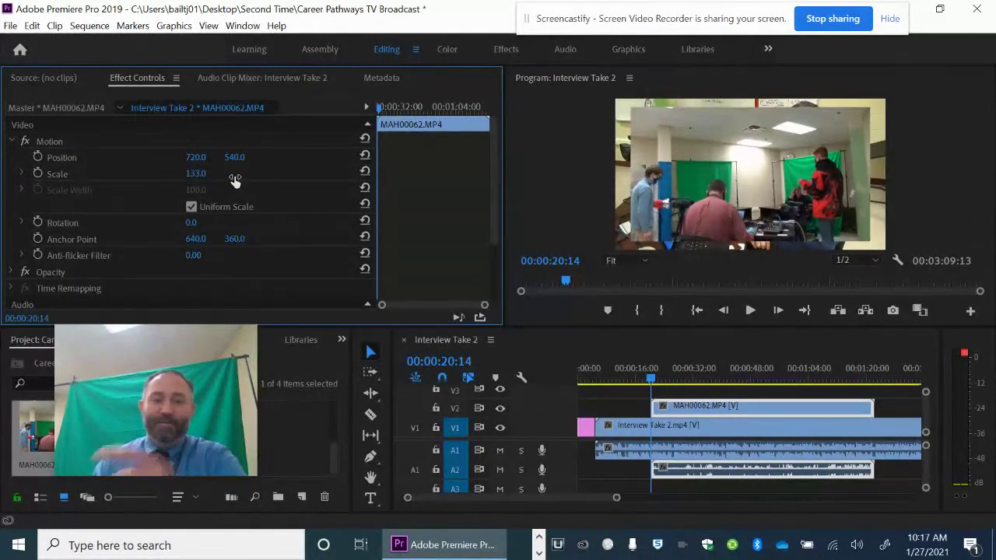
pyautogui.moveTo(196, 175); pyautogui.dragTo(246, 180)
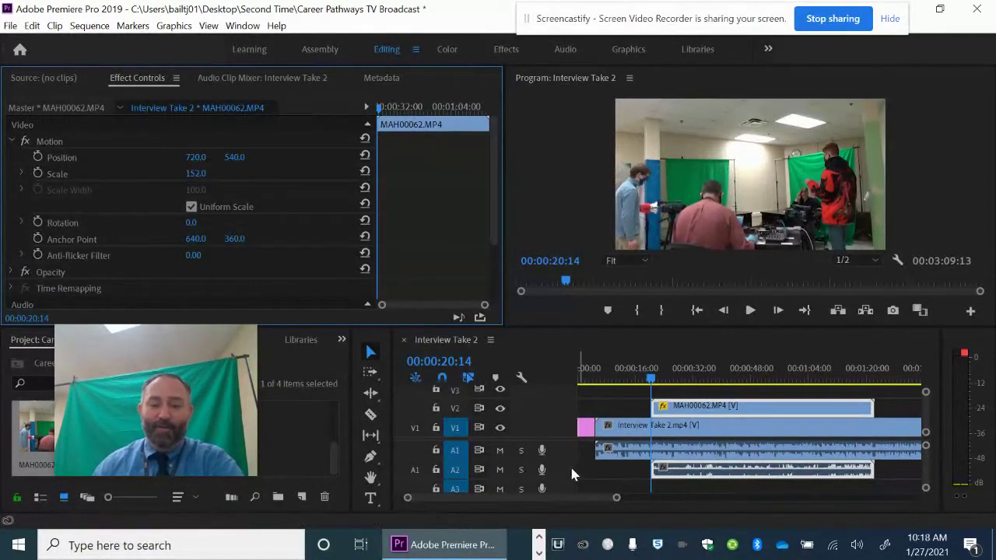
pyautogui.moveTo(500, 470)
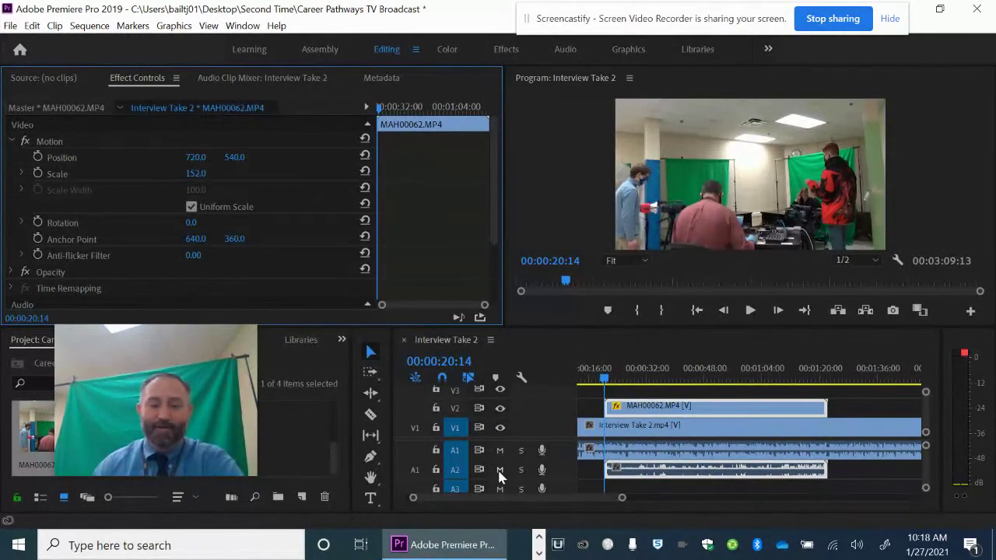
# Step: Mute audio track A2 carrying the MAH00062 clip's sound
pyautogui.click(499, 470)
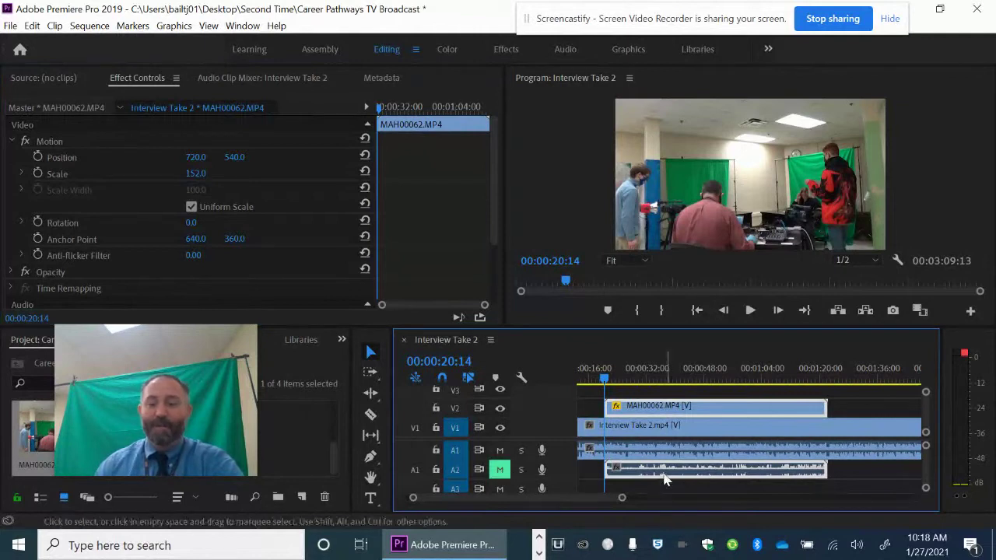
pyautogui.moveTo(658, 476)
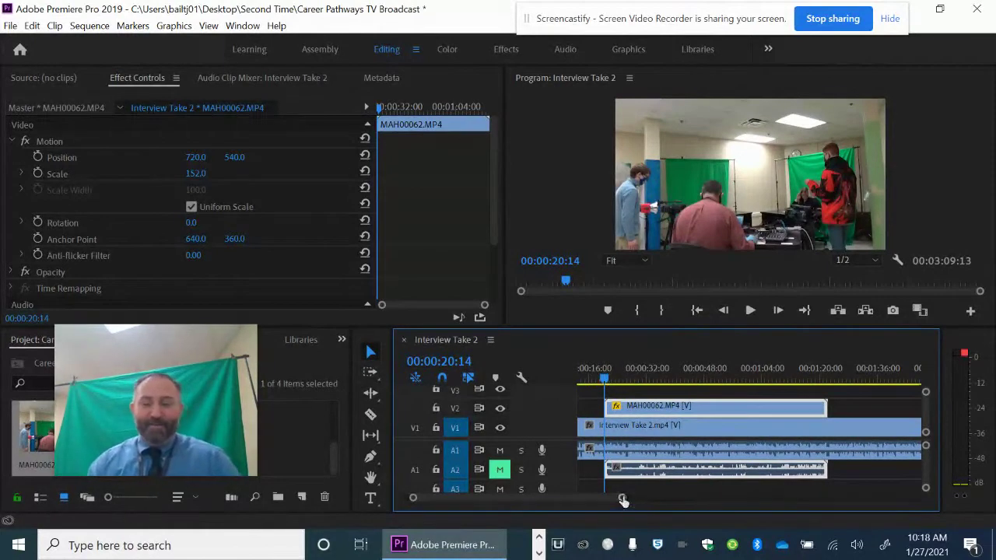
# Step: Zoom in on the B-roll, play to the action and step back to frame 00:00:23:02
pyautogui.moveTo(623, 500); pyautogui.dragTo(577, 499)
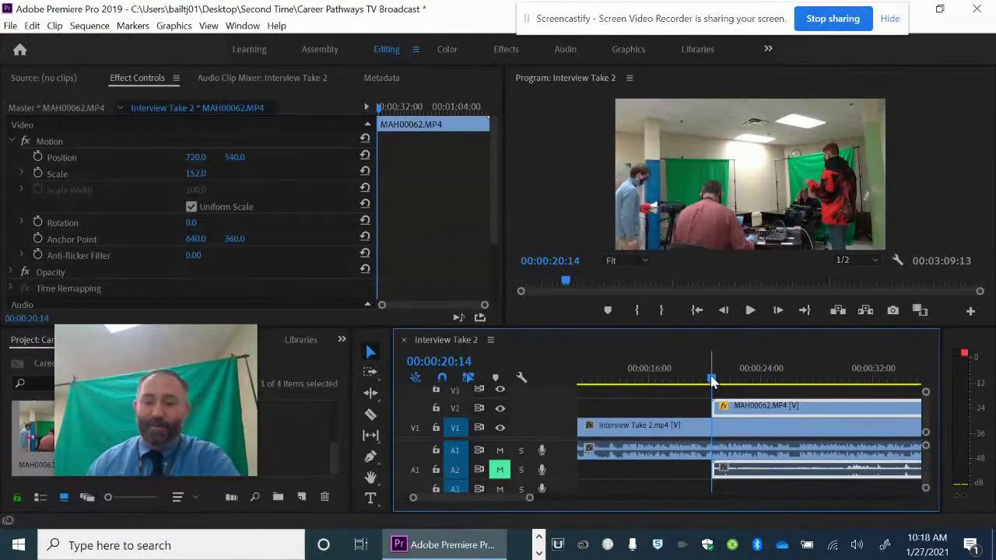
pyautogui.click(748, 311)
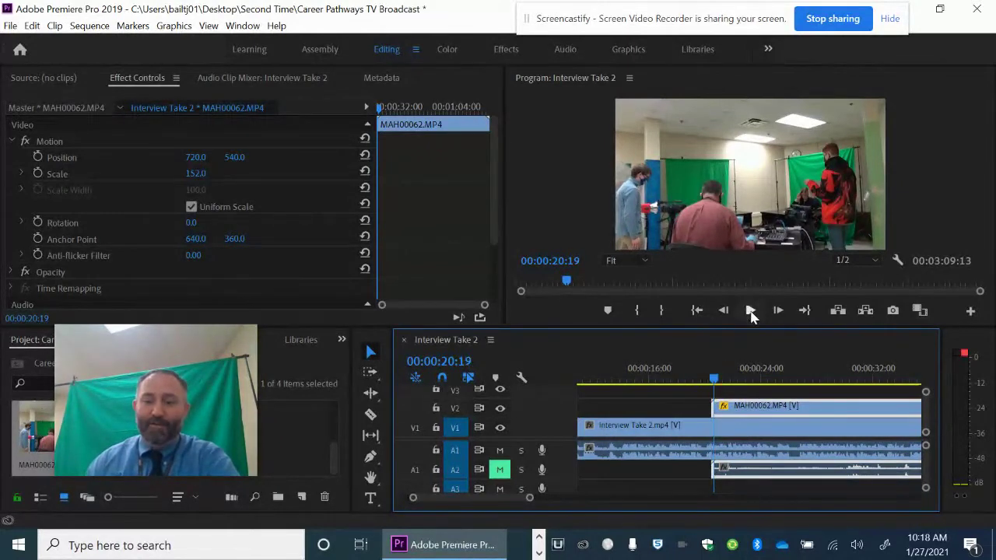
pyautogui.click(750, 311)
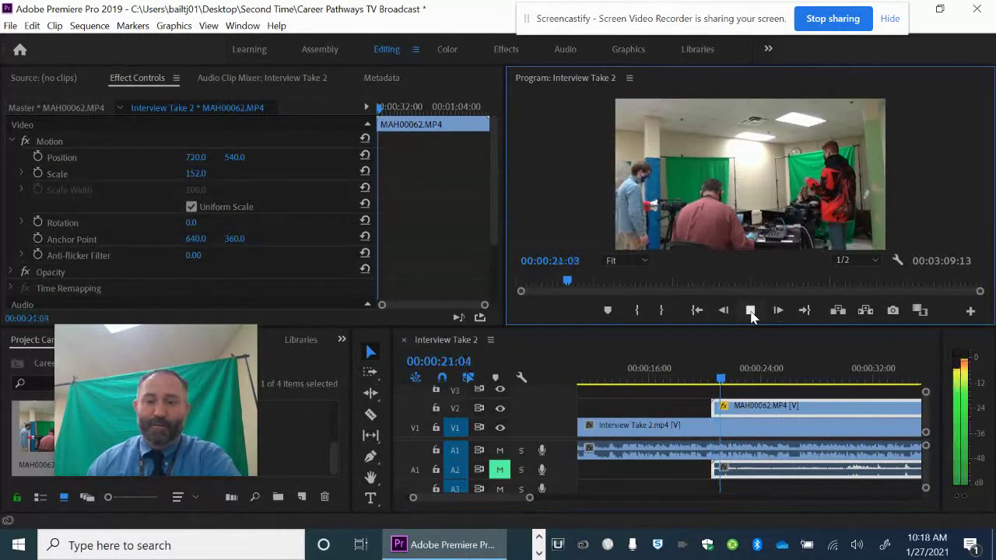
pyautogui.click(750, 311)
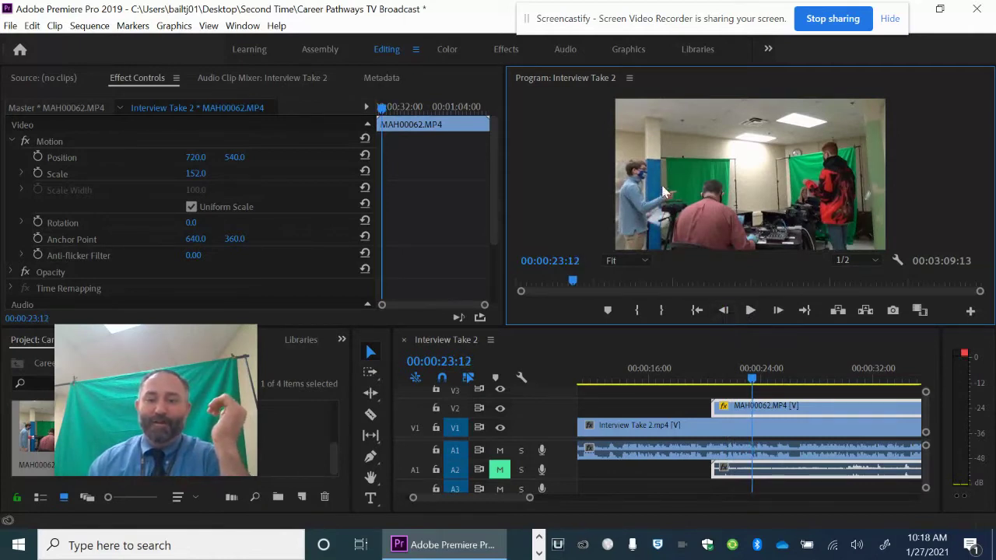
pyautogui.click(723, 312)
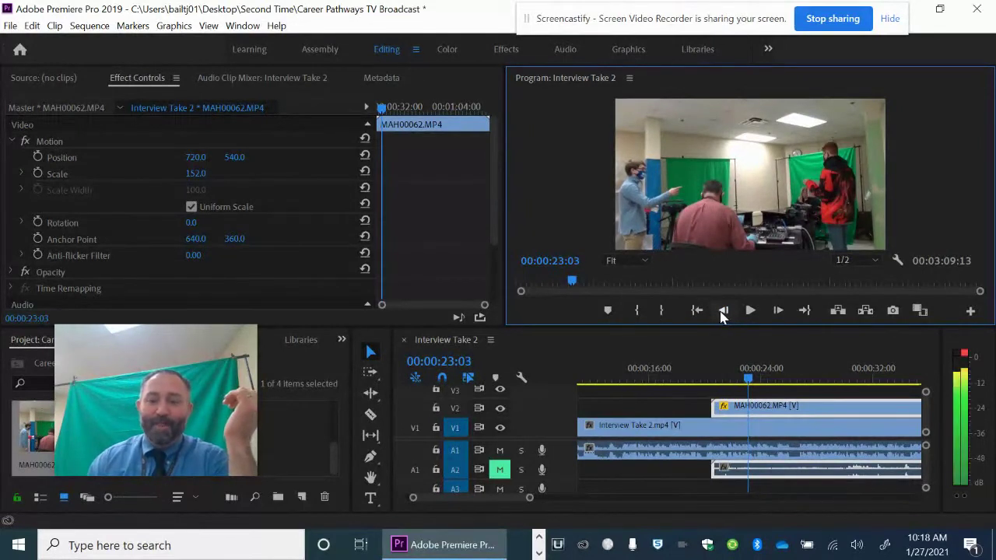
pyautogui.click(722, 311)
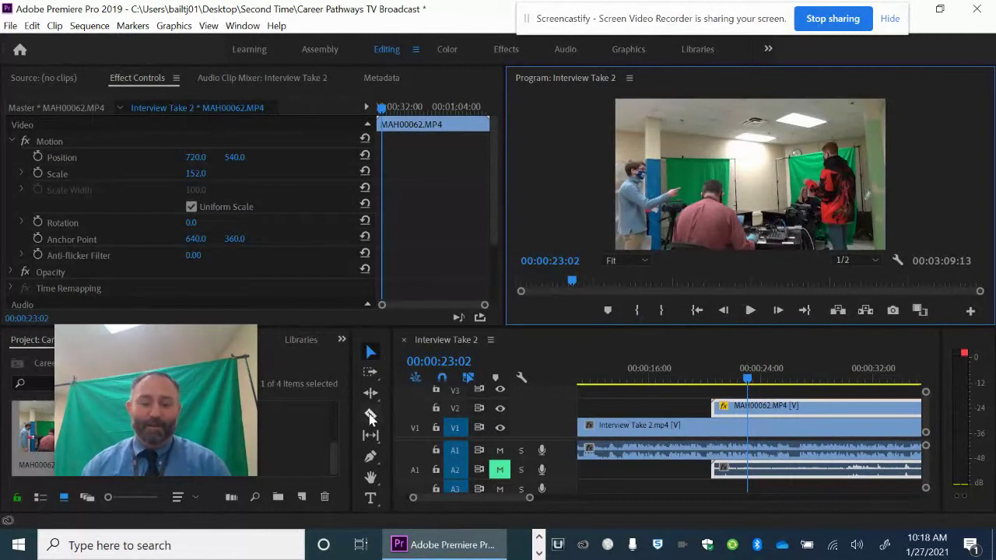
pyautogui.moveTo(371, 415)
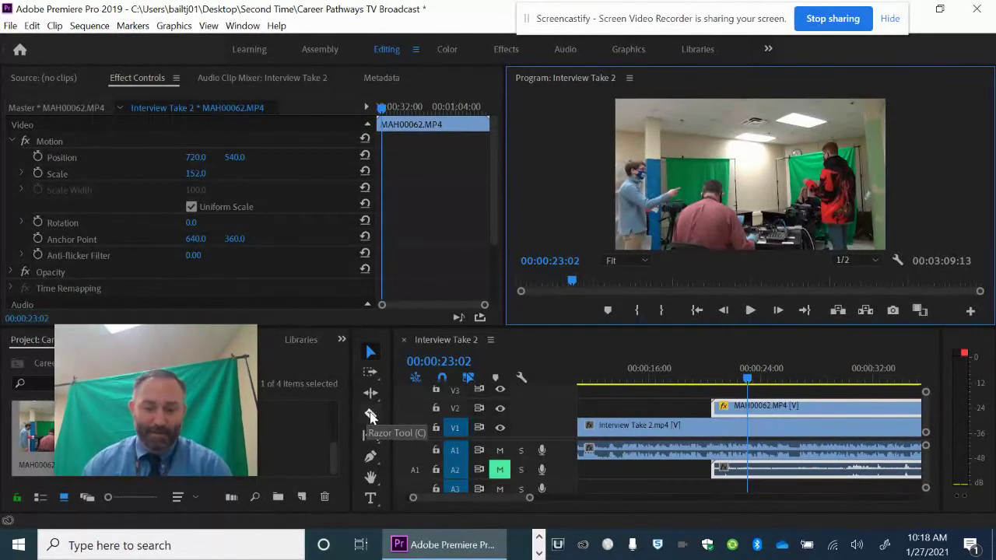
# Step: Razor-cut the MAH00062 B-roll and its audio at the playhead, 00:00:23:02
pyautogui.click(371, 414)
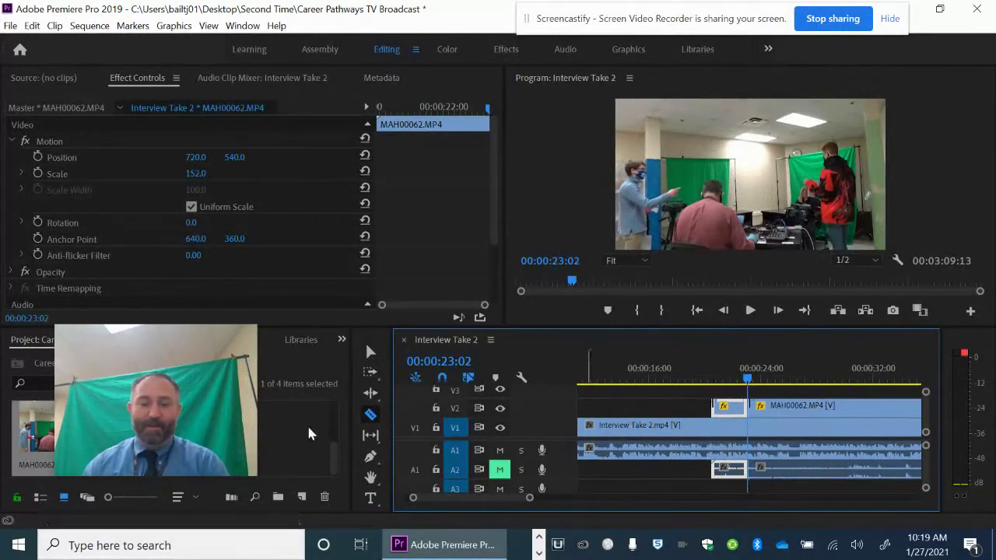
pyautogui.moveTo(370, 354)
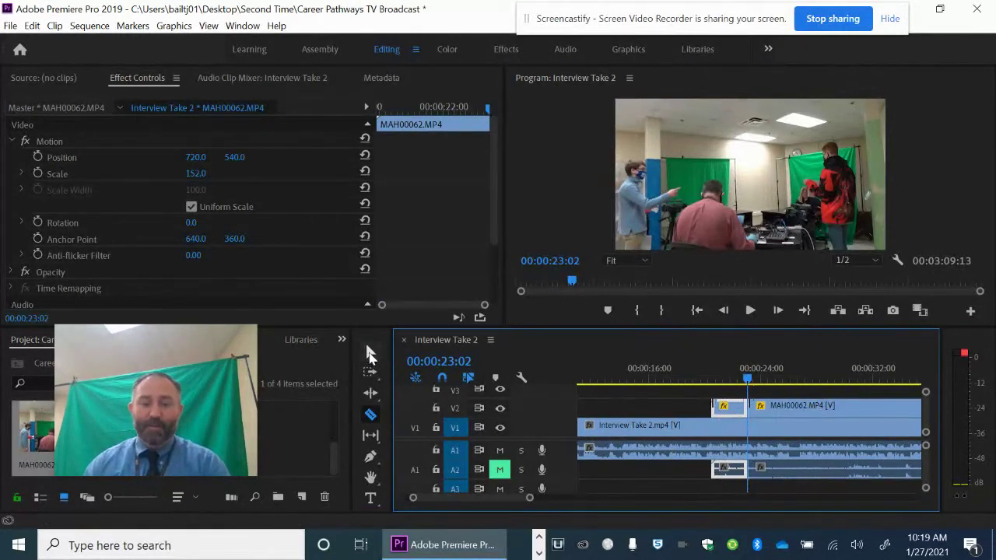
pyautogui.moveTo(370, 354)
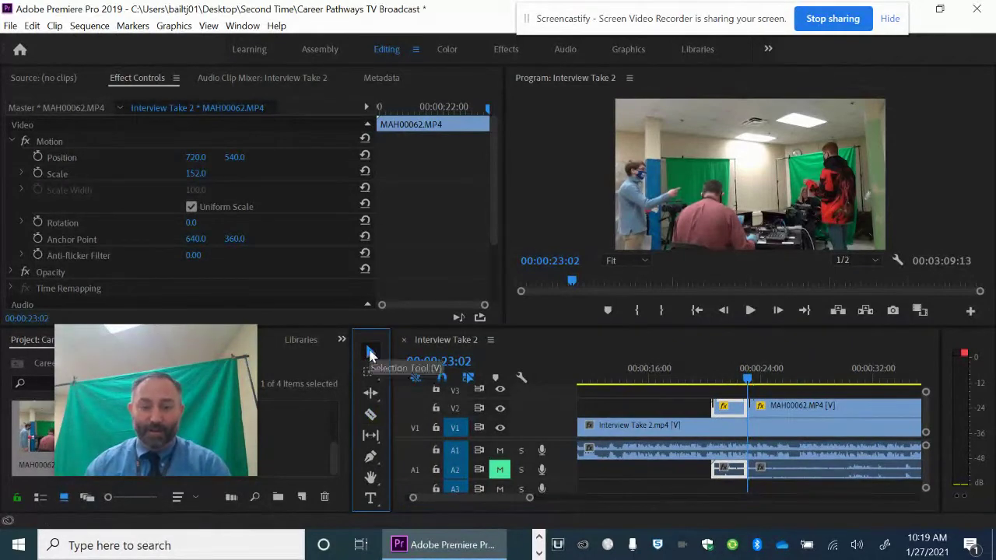
pyautogui.moveTo(373, 350)
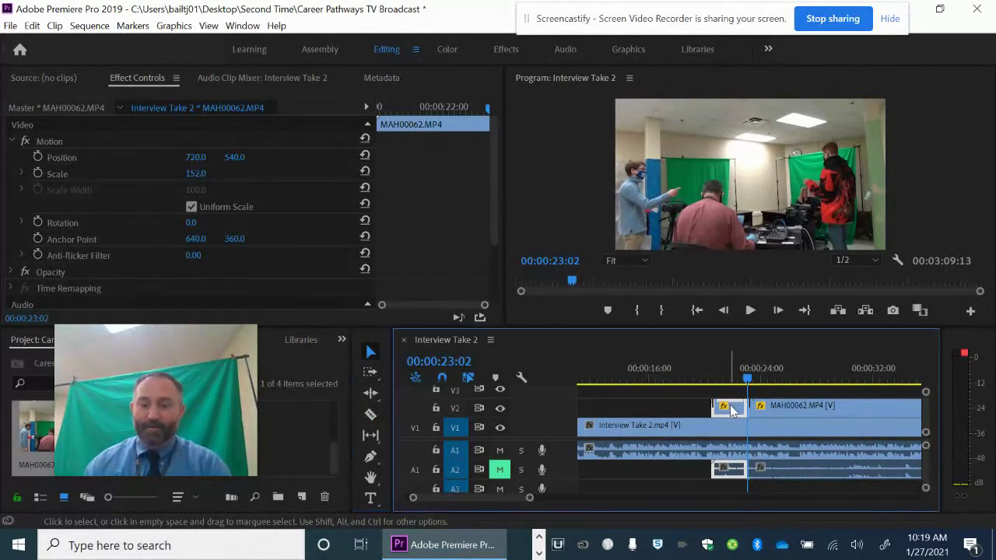
pyautogui.moveTo(733, 406)
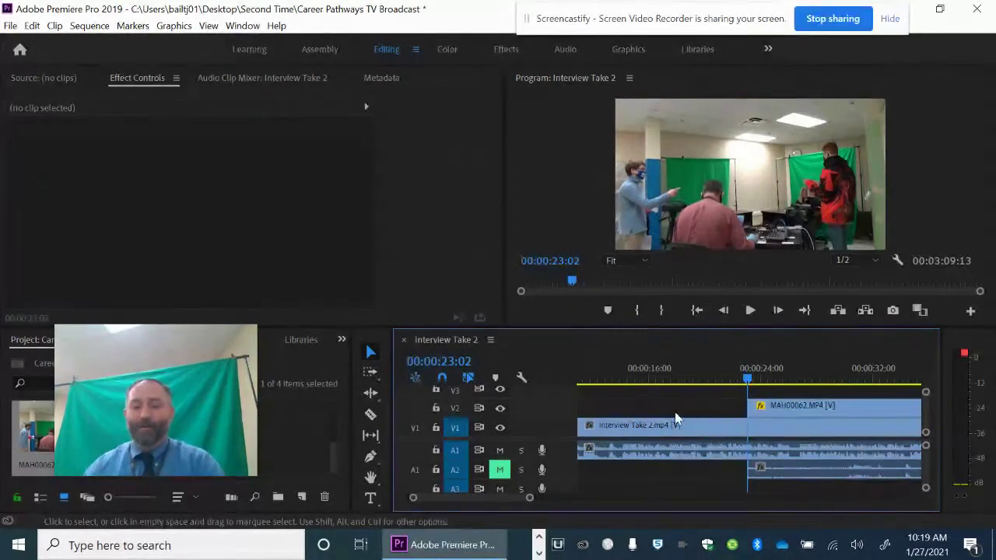
# Step: Move the playhead to 00:00:20:15, snap the trimmed B-roll to it and play it back
pyautogui.click(743, 378)
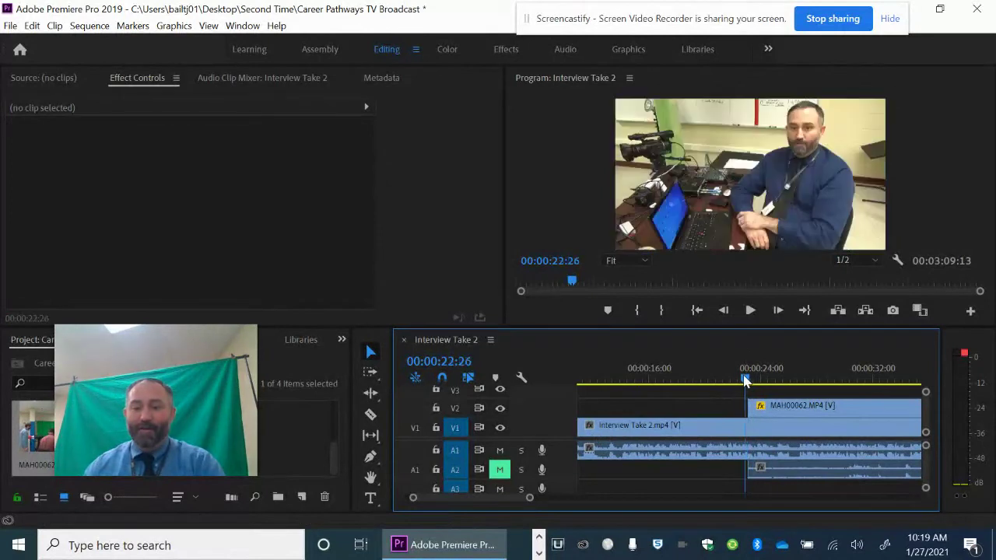
pyautogui.moveTo(744, 379); pyautogui.dragTo(707, 380)
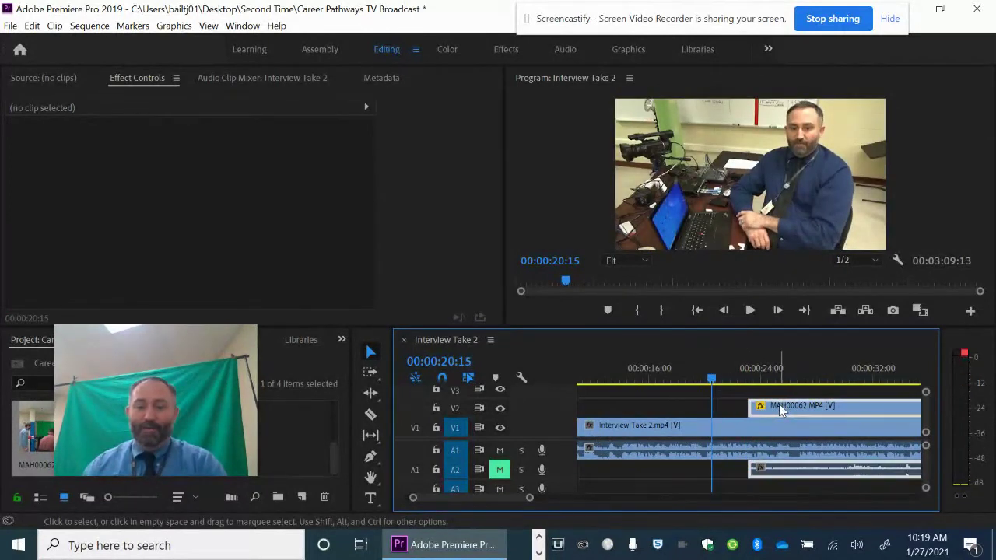
pyautogui.moveTo(781, 404); pyautogui.dragTo(754, 411)
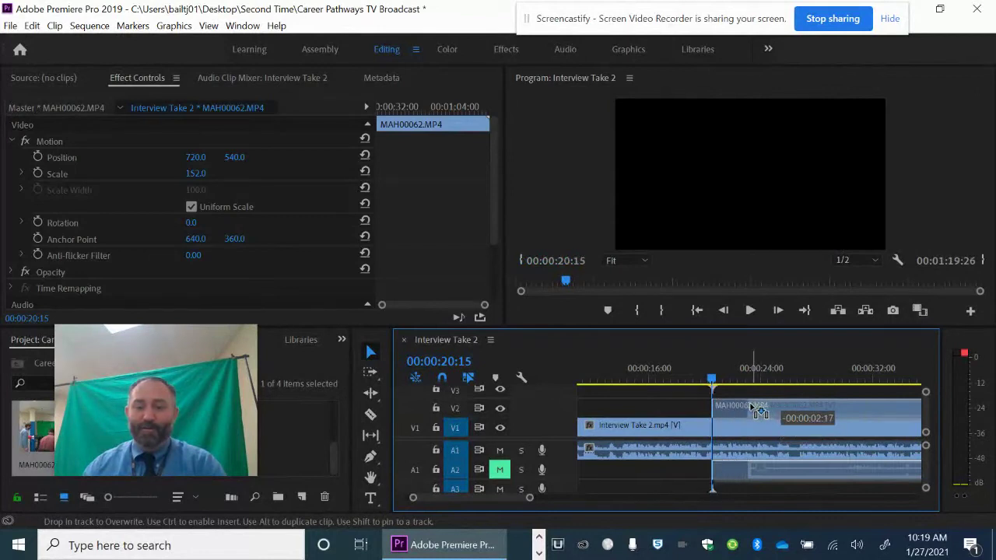
pyautogui.moveTo(755, 412); pyautogui.dragTo(731, 404)
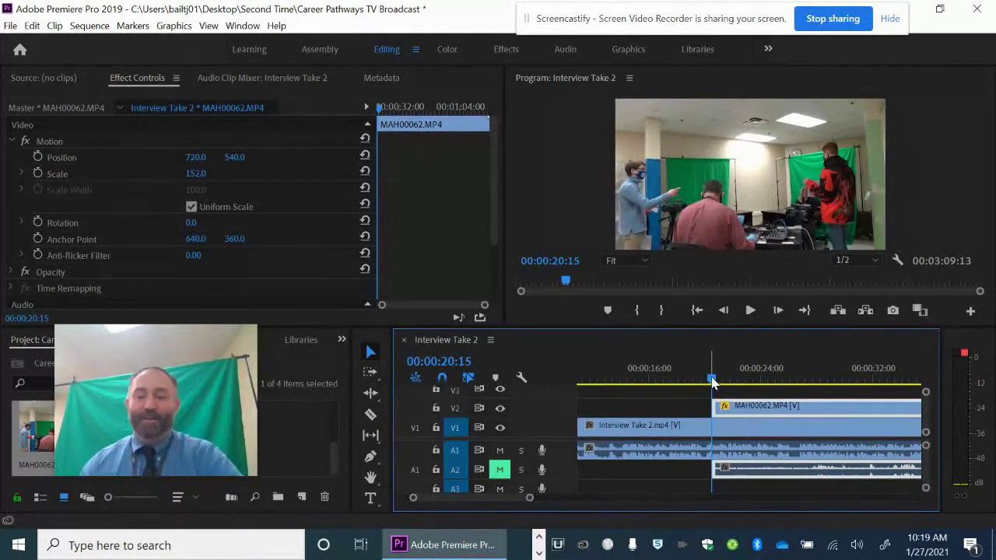
pyautogui.moveTo(750, 312)
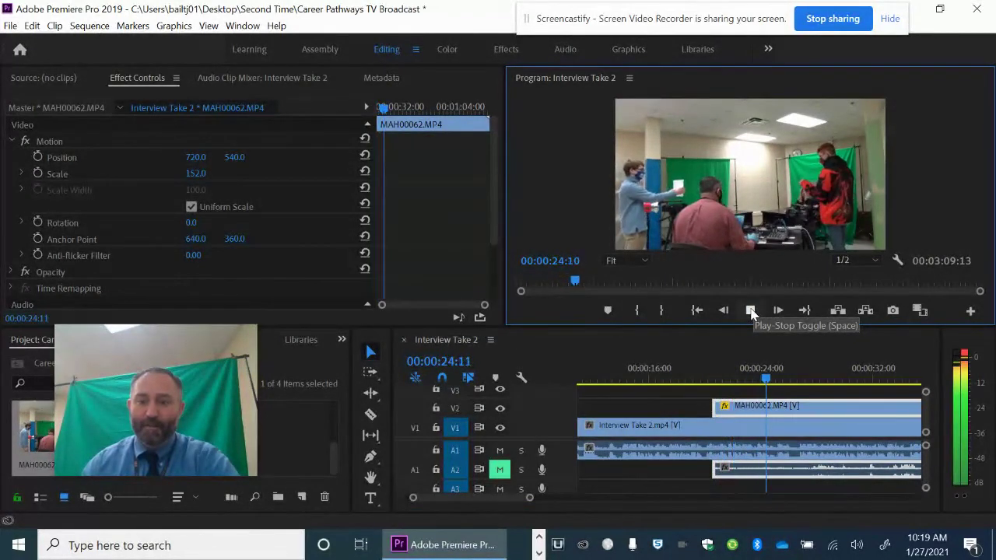
pyautogui.click(747, 311)
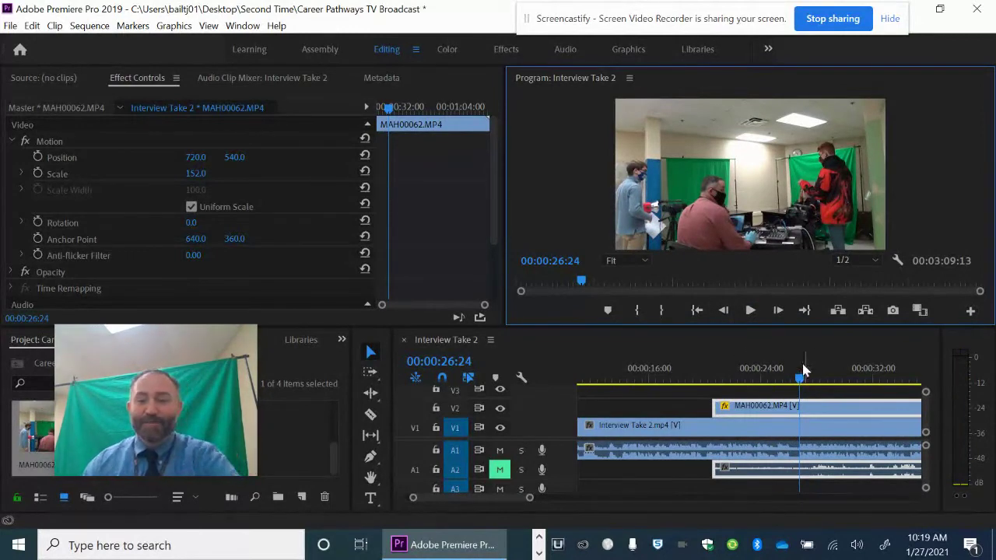
pyautogui.moveTo(371, 414)
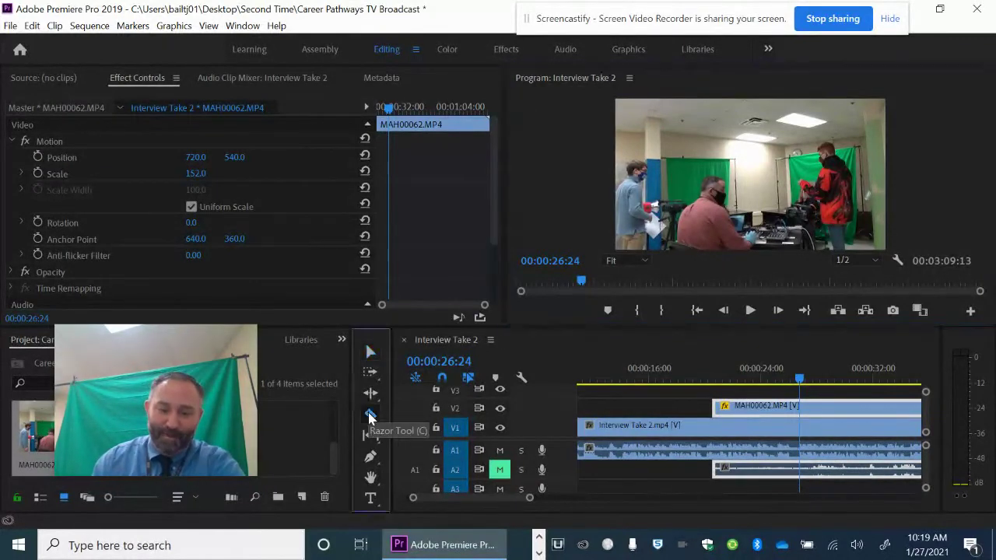
# Step: Razor the B-roll clip at 00:00:26:24 to isolate the unwanted tail
pyautogui.click(371, 414)
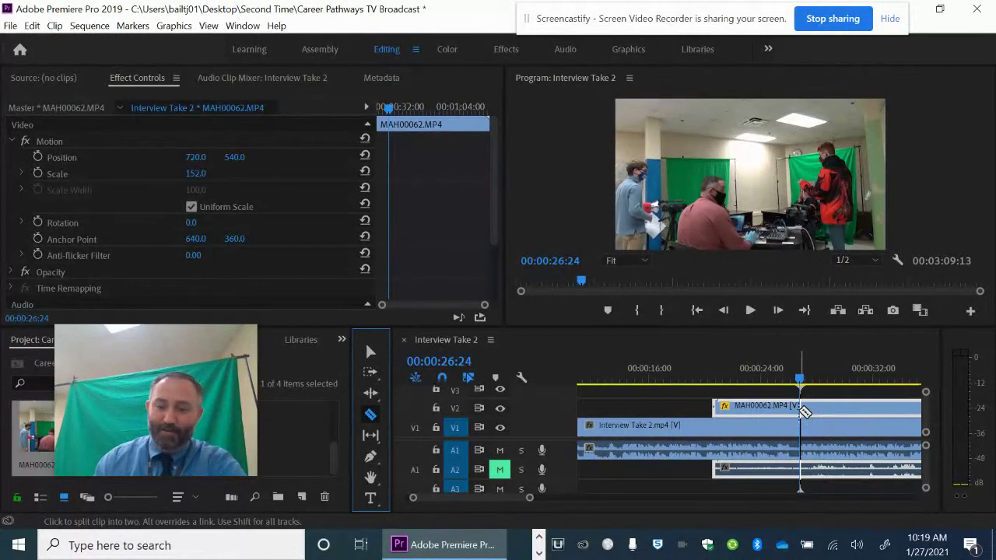
pyautogui.click(801, 409)
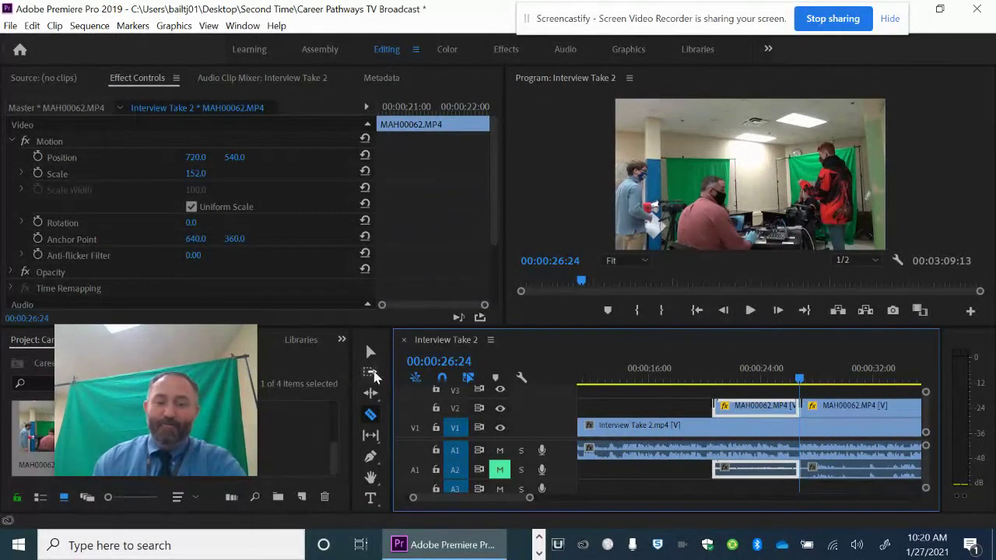
pyautogui.moveTo(370, 353)
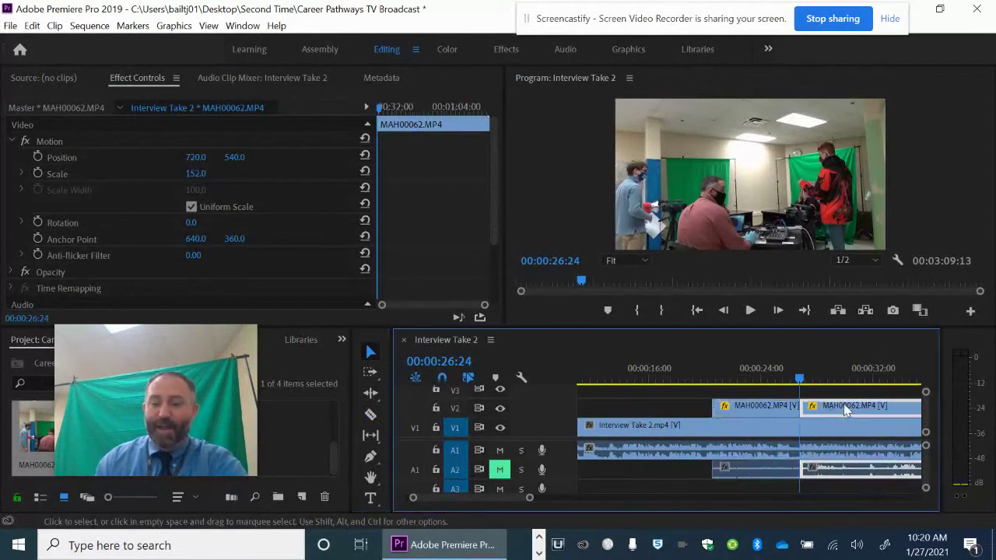
pyautogui.moveTo(862, 411)
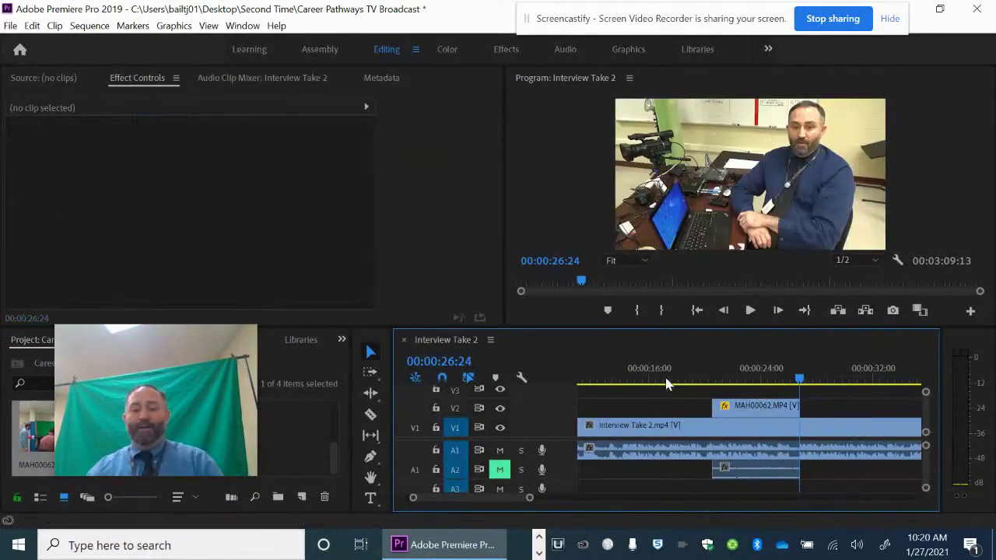
pyautogui.click(663, 378)
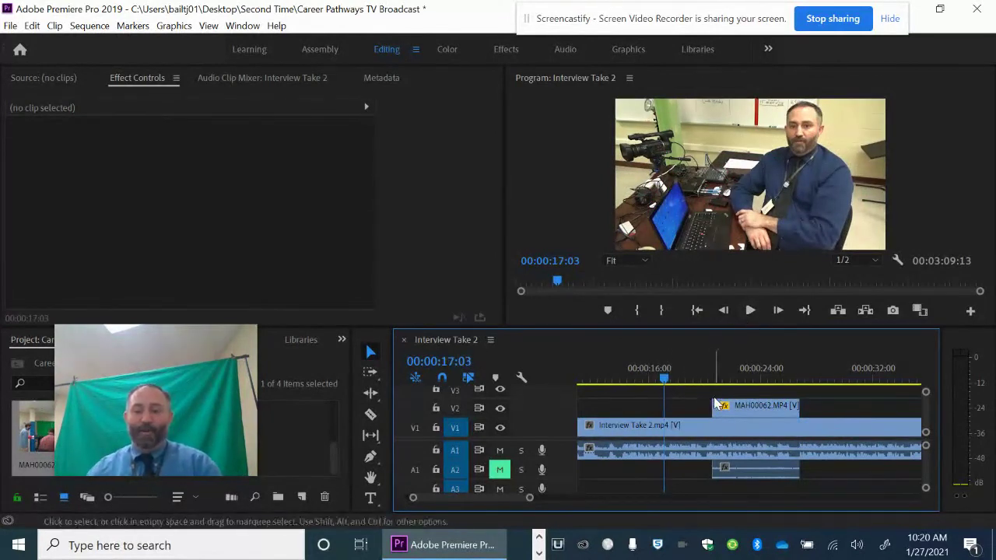
pyautogui.moveTo(763, 315)
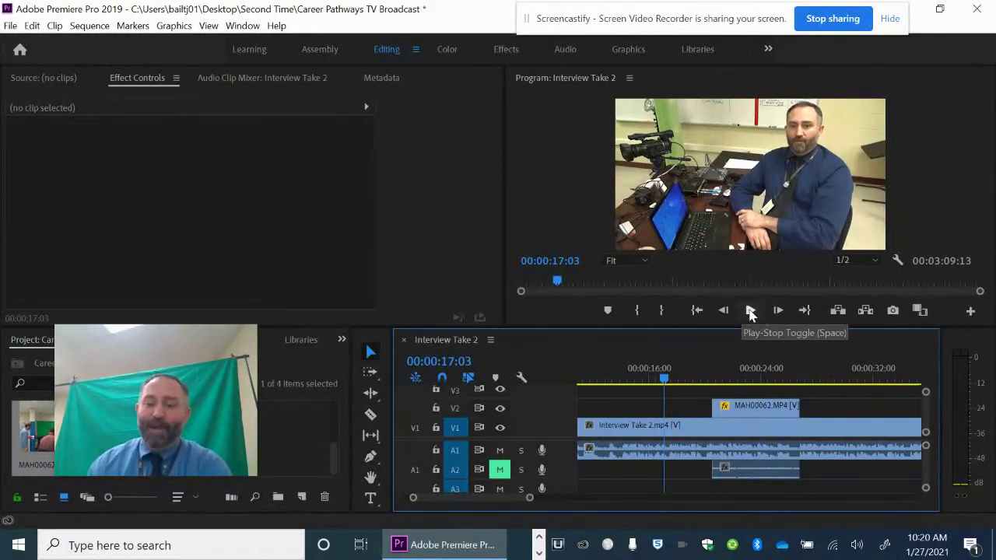
pyautogui.click(749, 312)
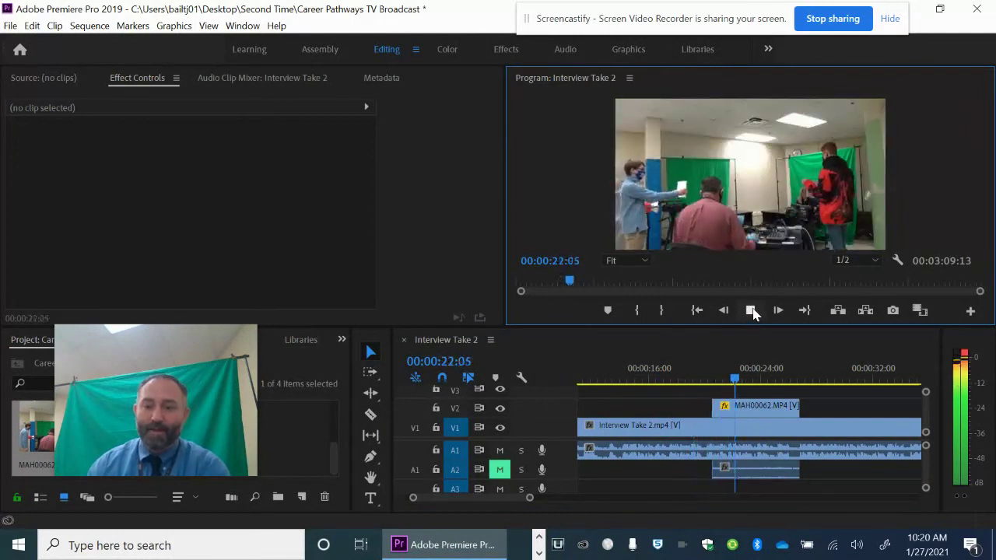
pyautogui.click(750, 311)
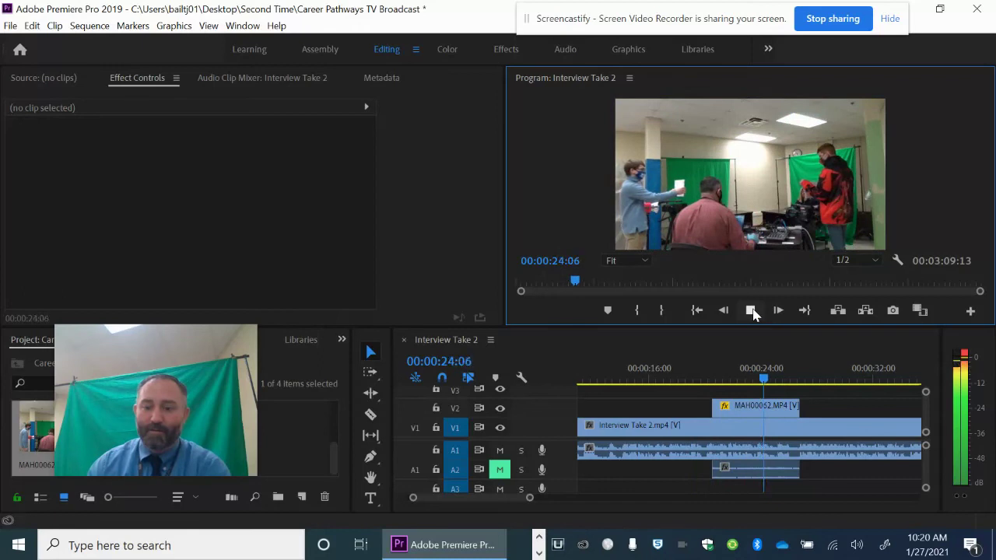
pyautogui.click(750, 311)
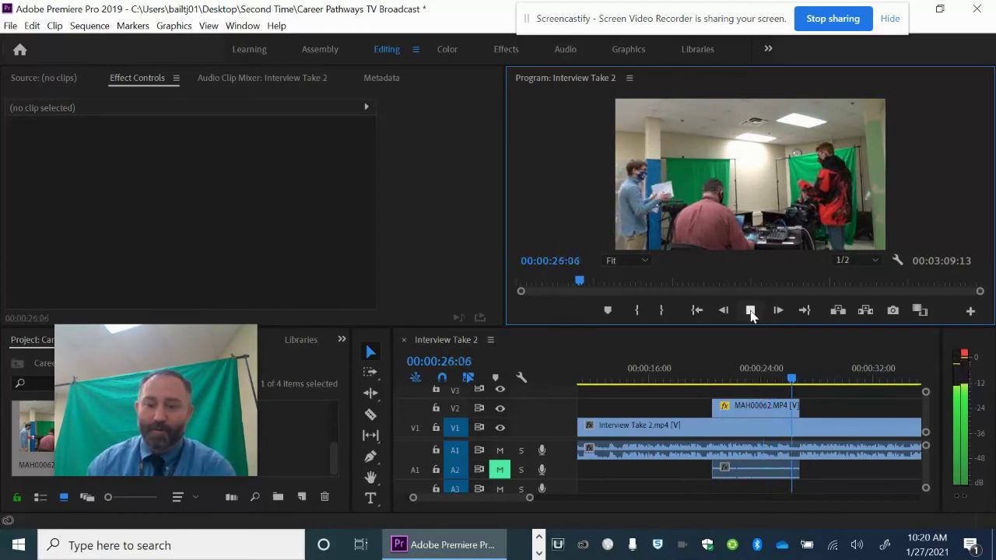
pyautogui.click(753, 310)
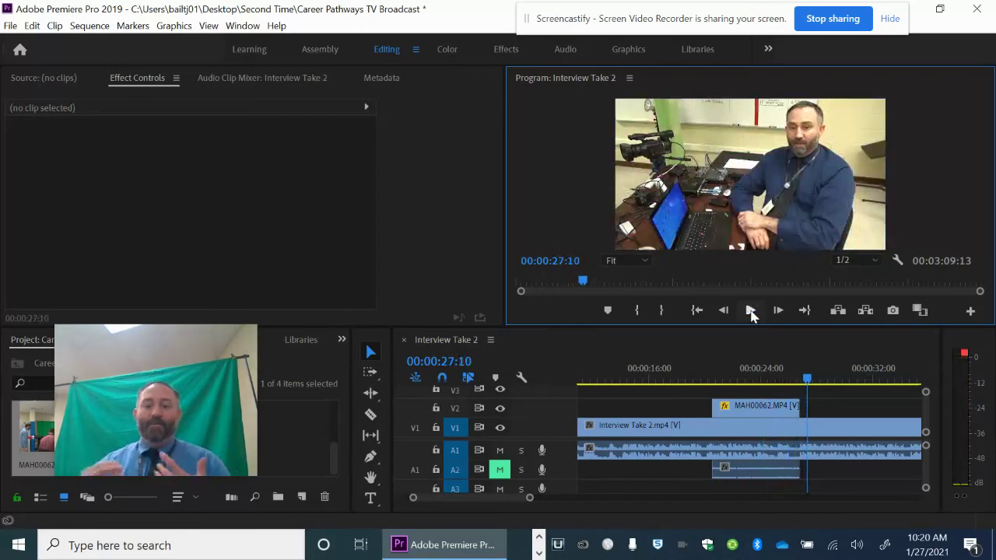